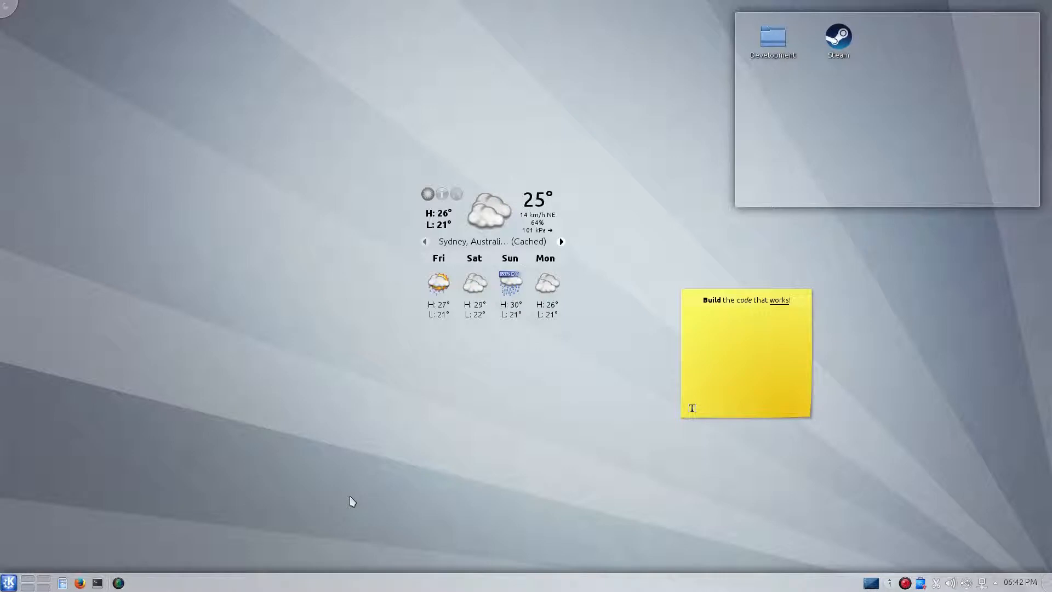
mouse_move(256, 475)
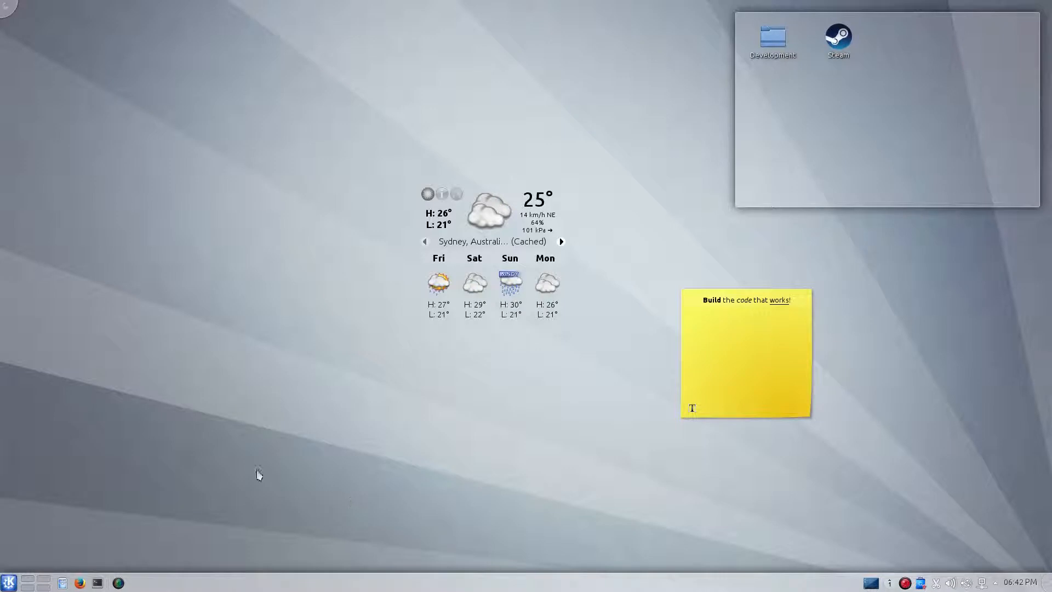
Start Dolphin from the application launcher's program list.
click(10, 582)
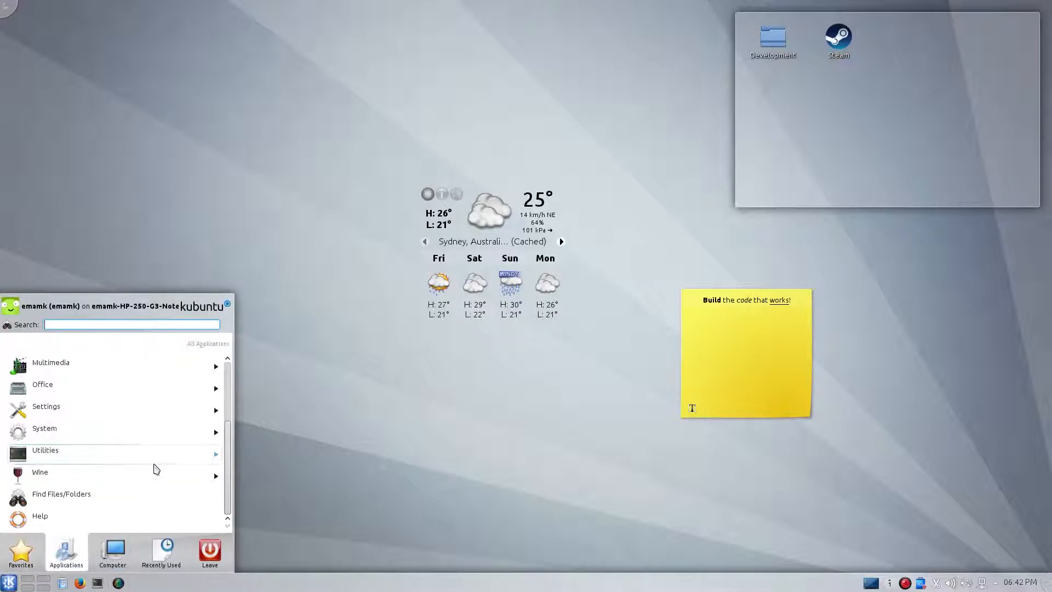
scroll(up, 3)
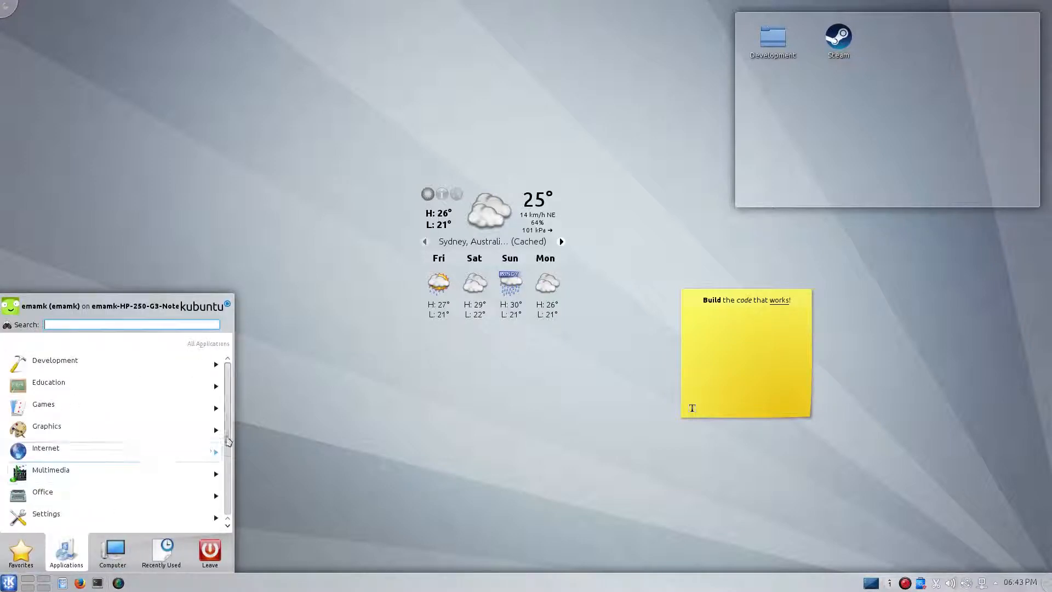
scroll(down, 3)
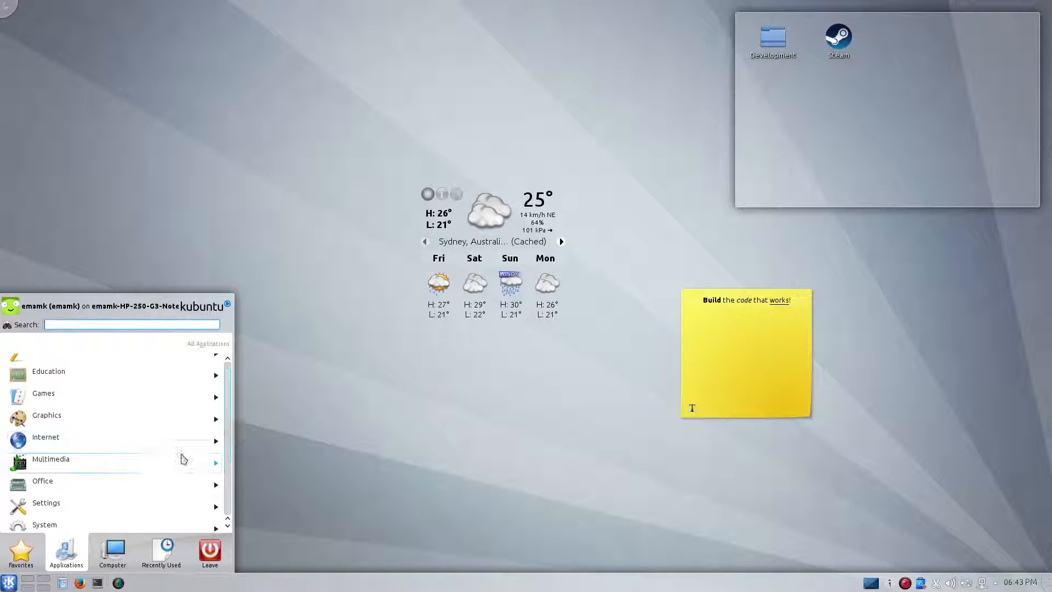
click(51, 458)
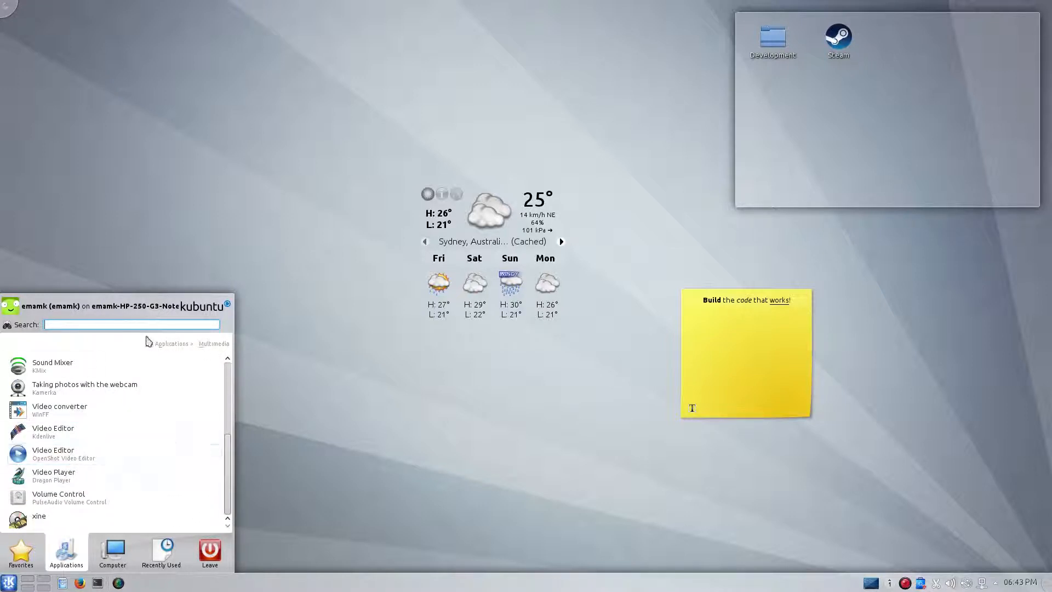
click(171, 343)
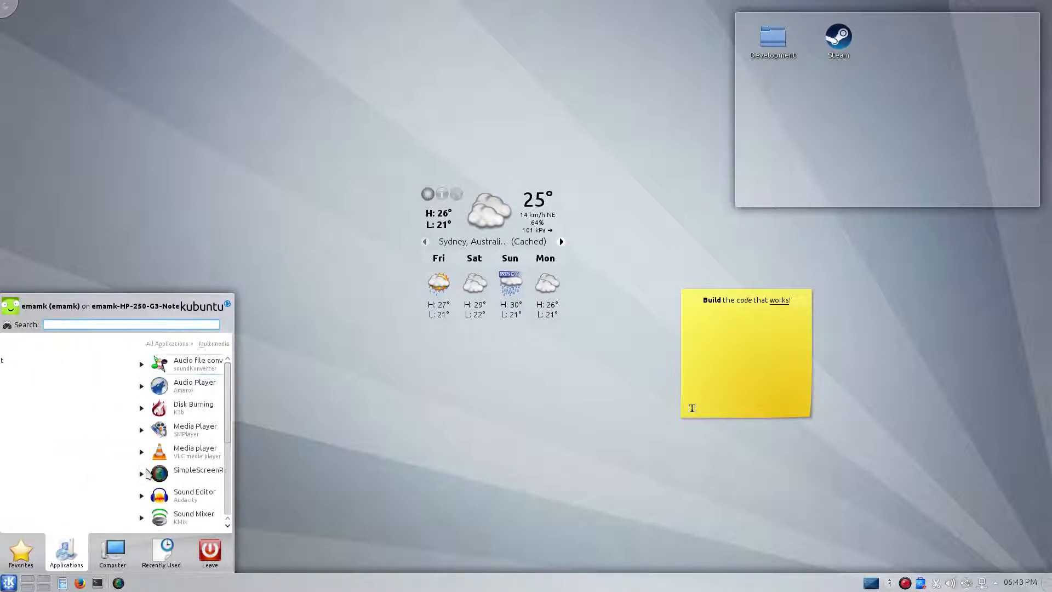
scroll(down, 3)
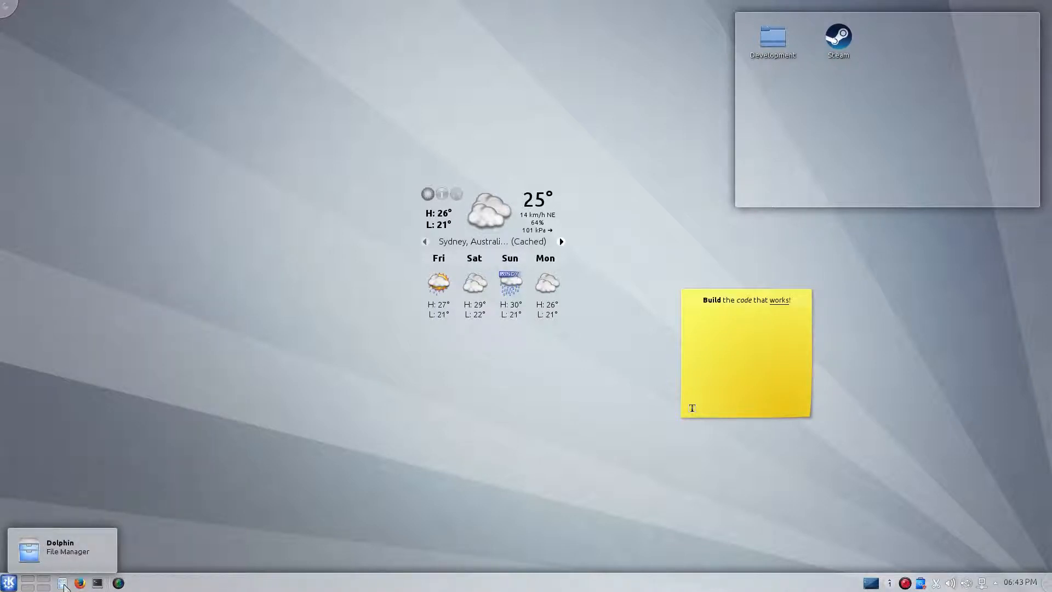
mouse_move(421, 493)
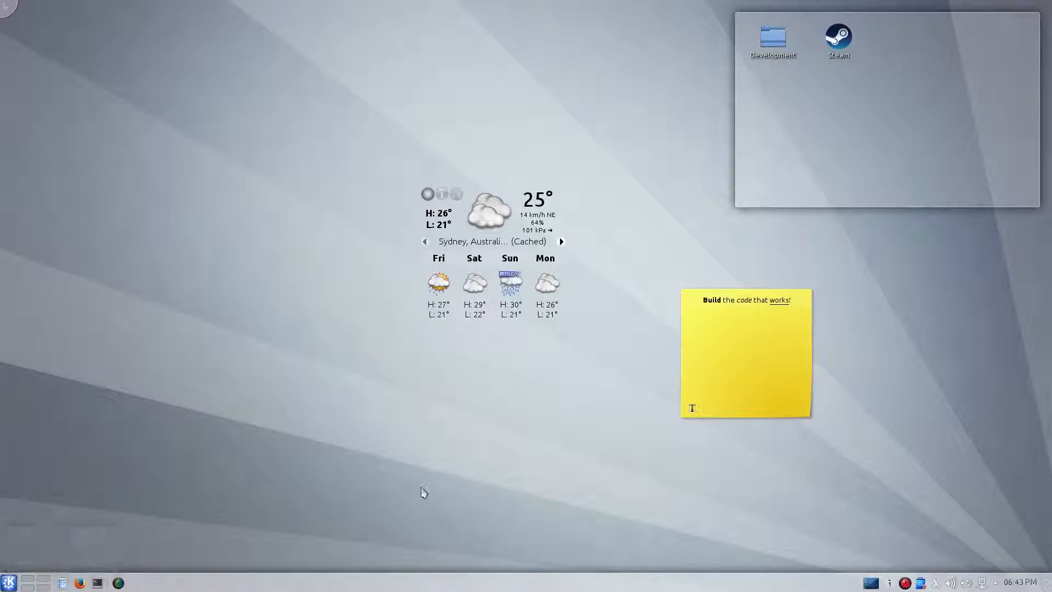
mouse_move(316, 370)
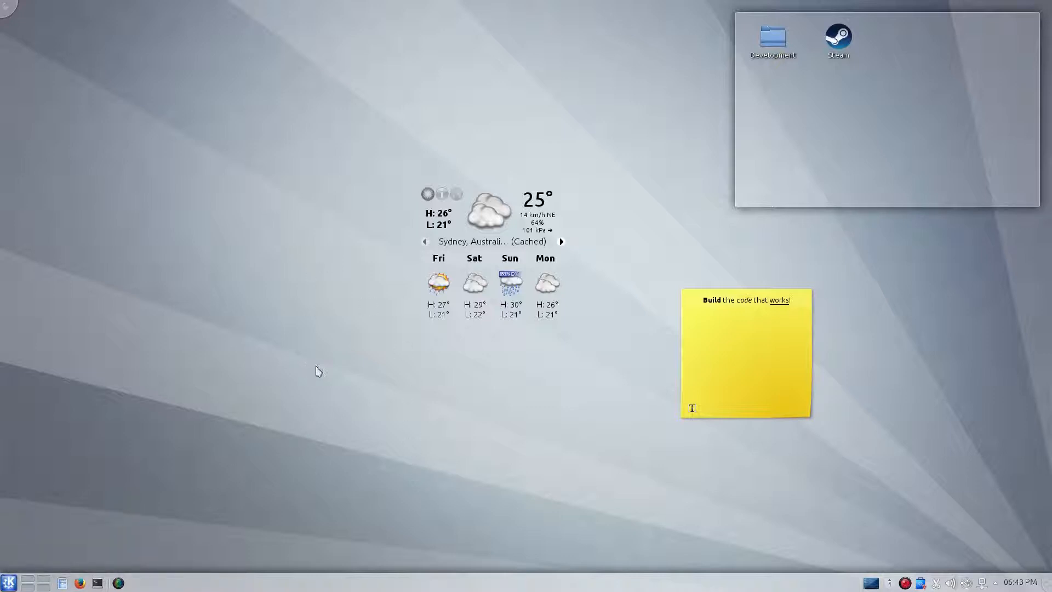
mouse_move(363, 423)
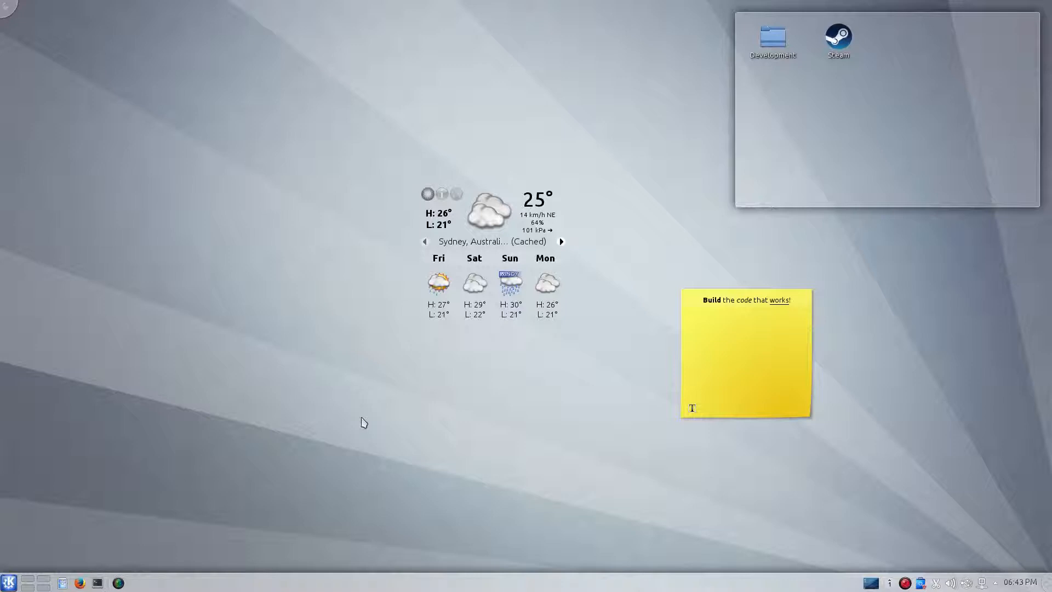
mouse_move(453, 391)
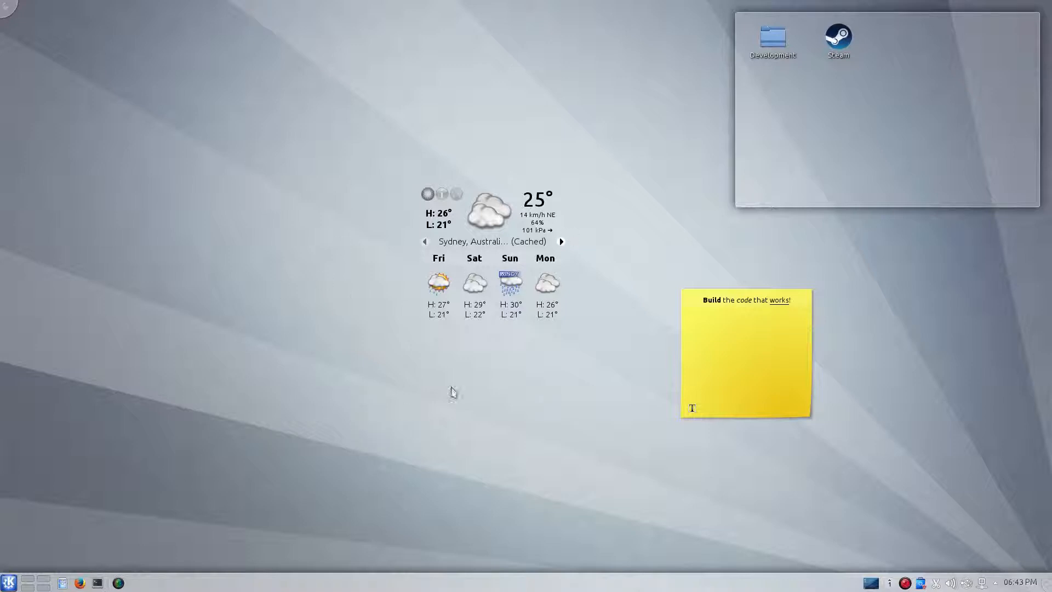
mouse_move(372, 378)
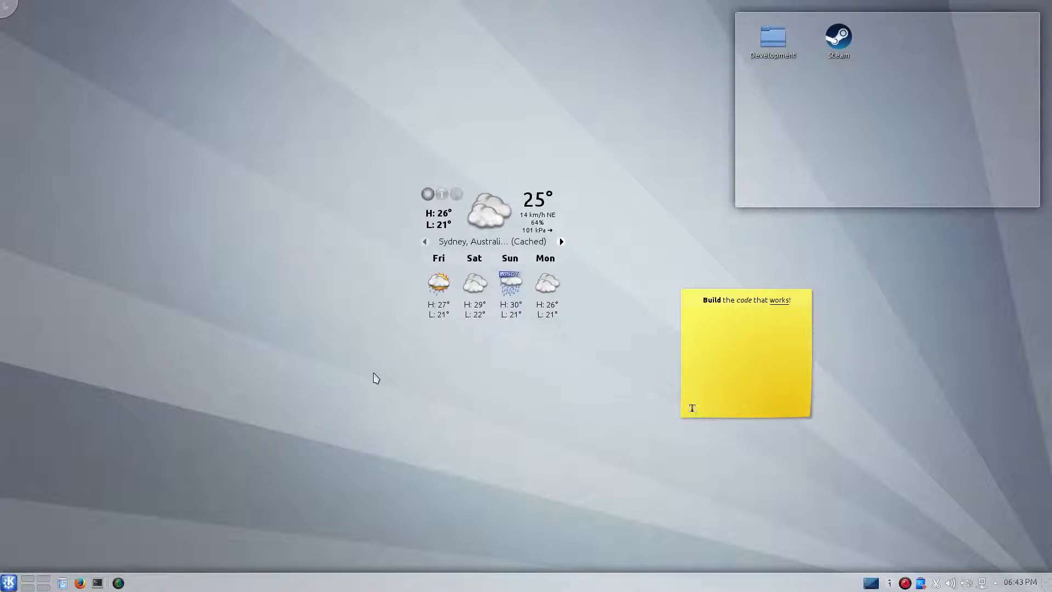
mouse_move(257, 445)
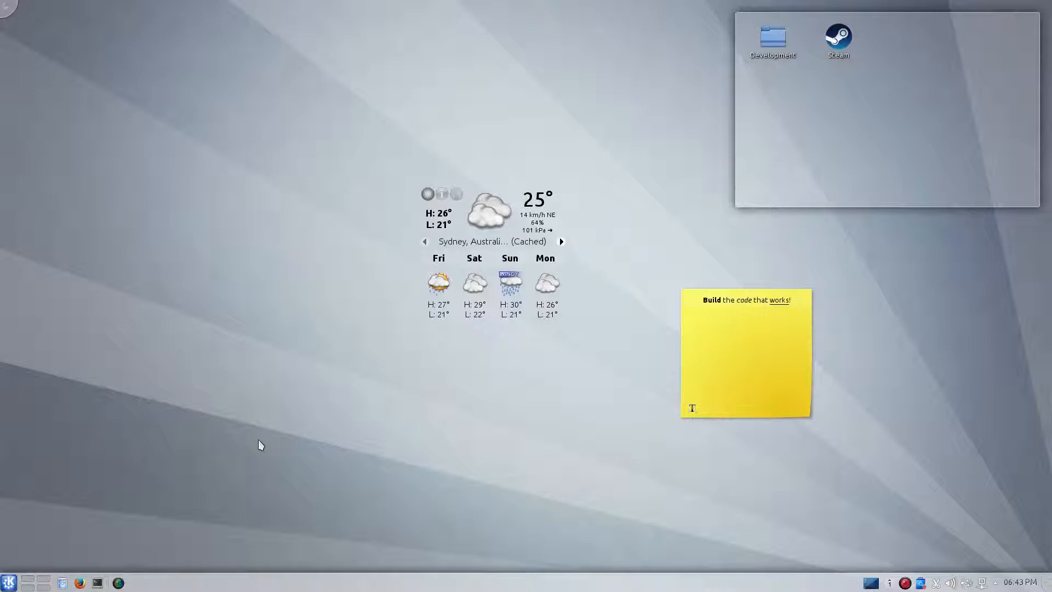
mouse_move(342, 426)
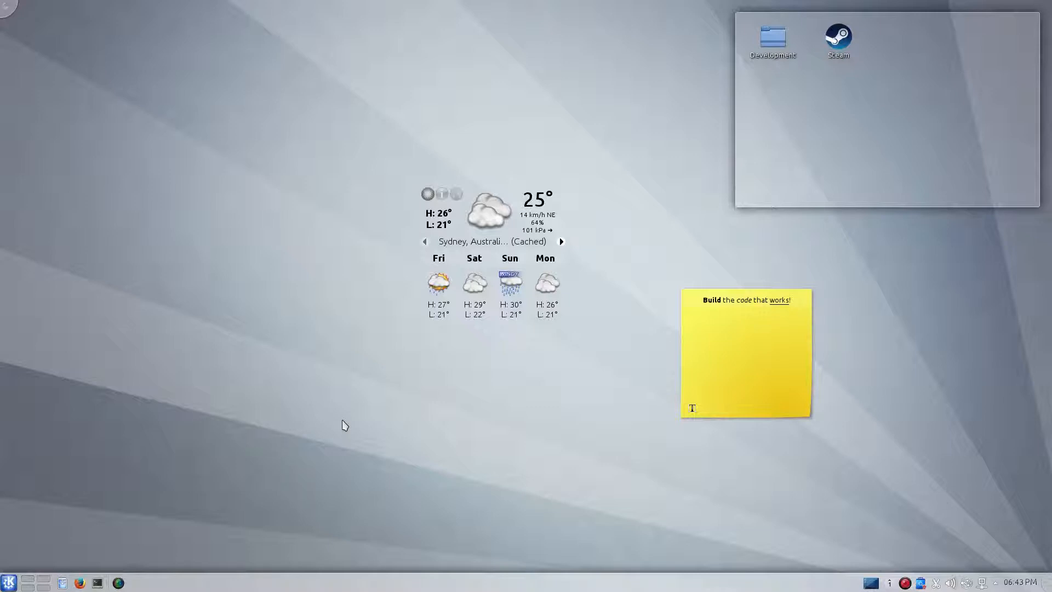
mouse_move(208, 464)
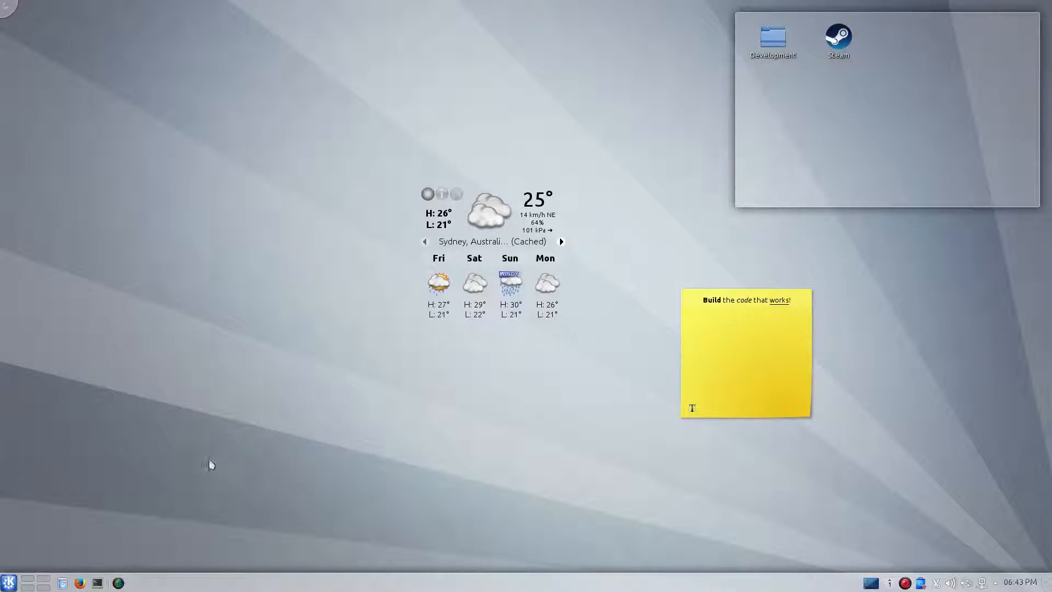
mouse_move(583, 320)
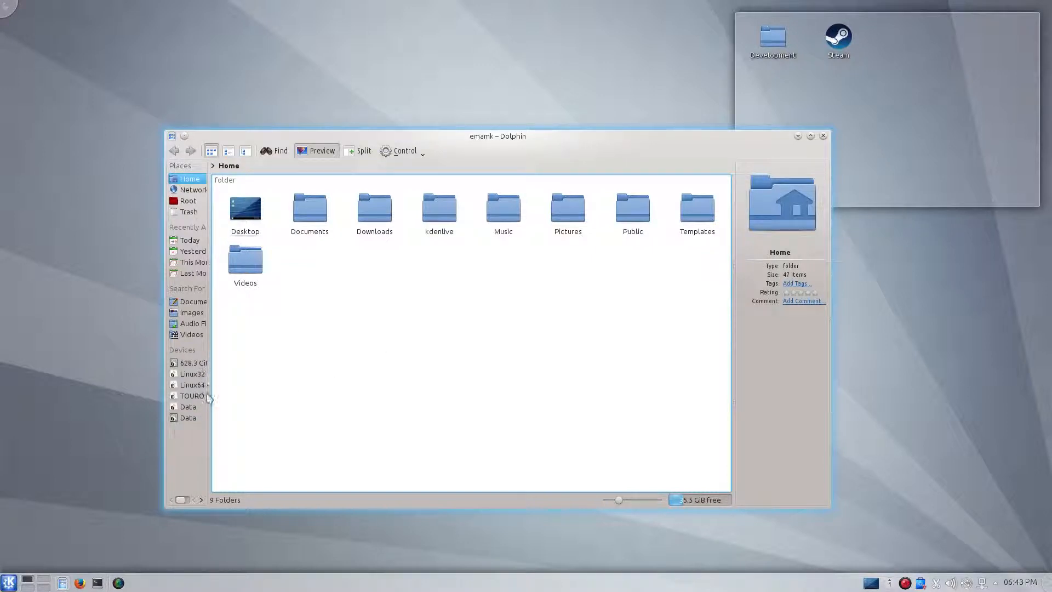
mouse_move(204, 368)
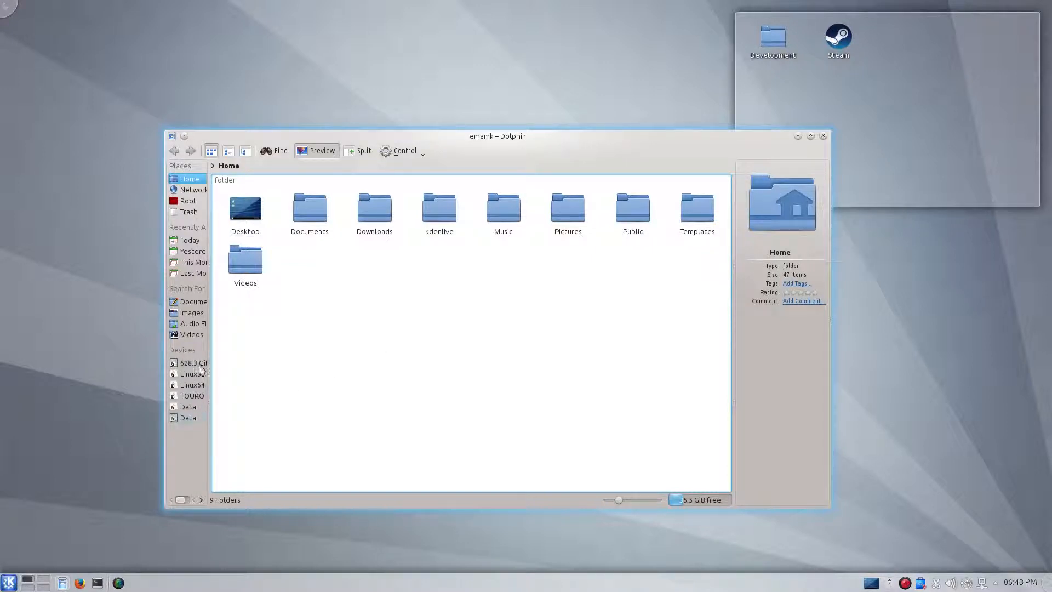
Browse the TOURO drive into Mechanical Engineering and Thermodynamics so its PDFs are listed.
click(191, 395)
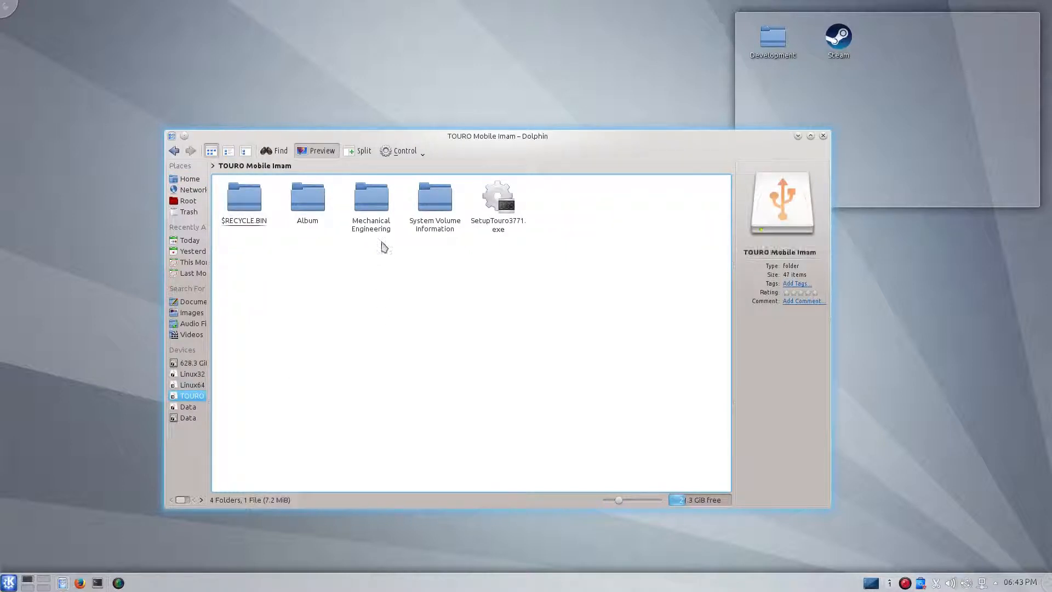
double_click(370, 196)
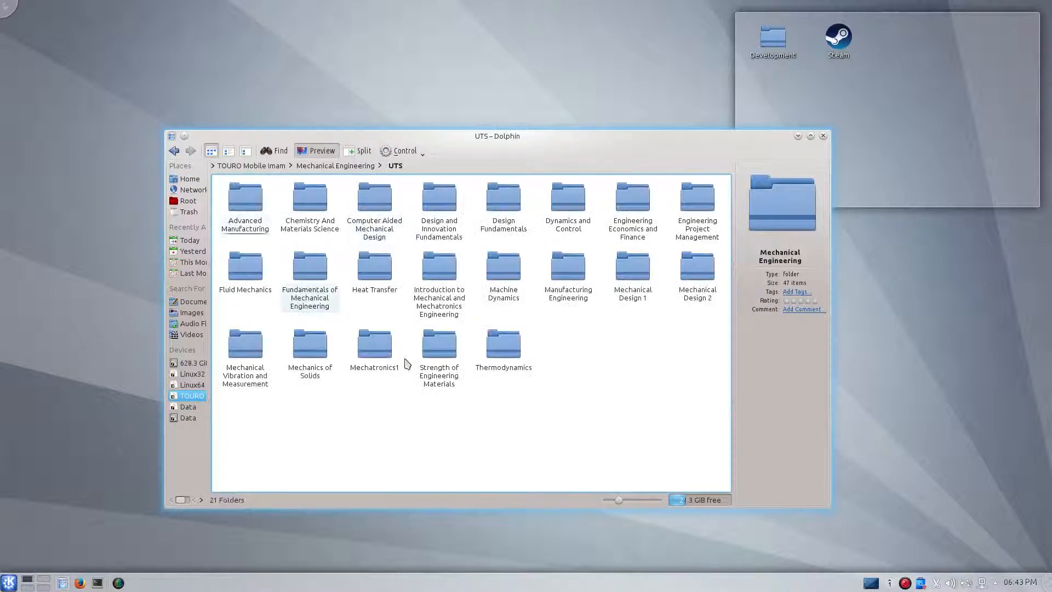
double_click(504, 342)
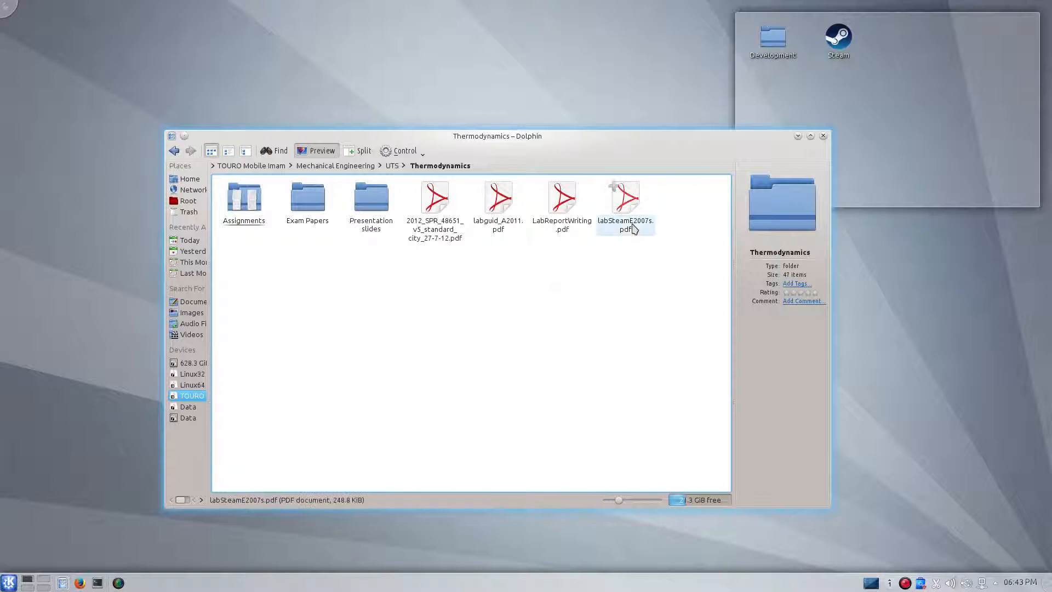
Open LabReportWriting.pdf with Okular from its context menu.
right_click(562, 197)
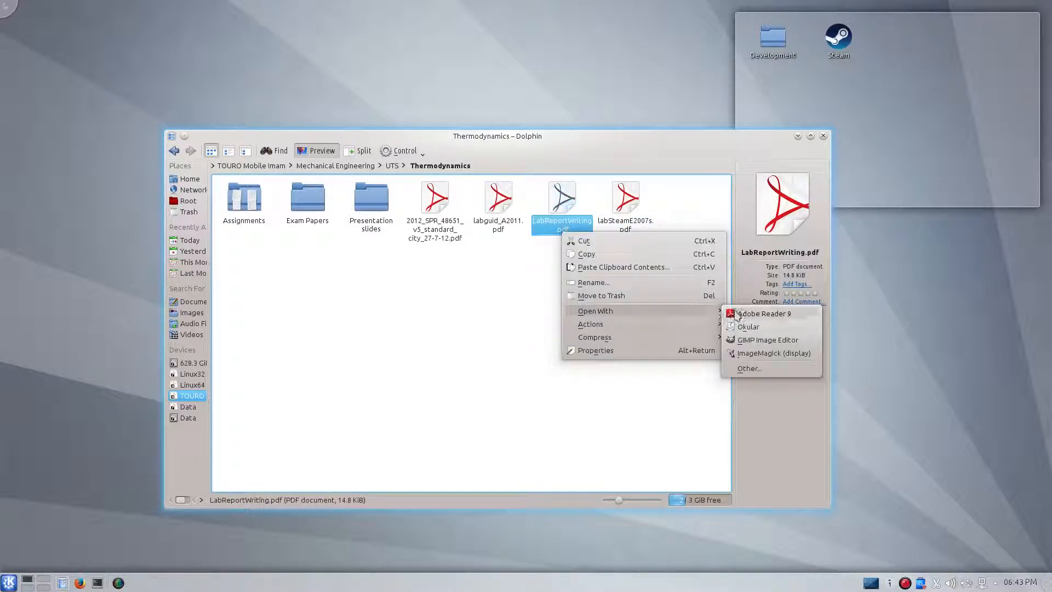
click(749, 326)
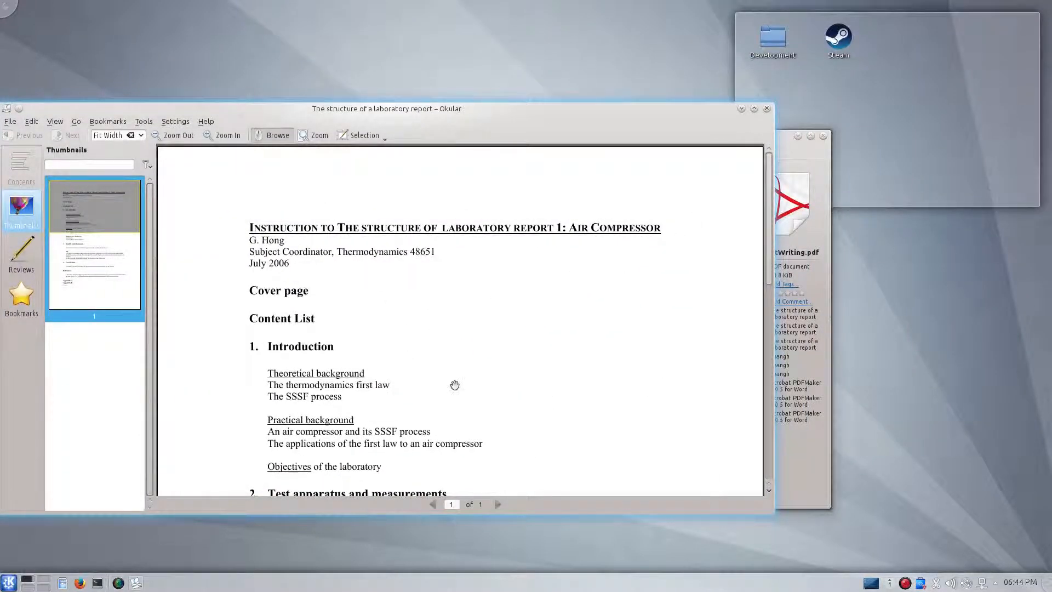
mouse_move(652, 193)
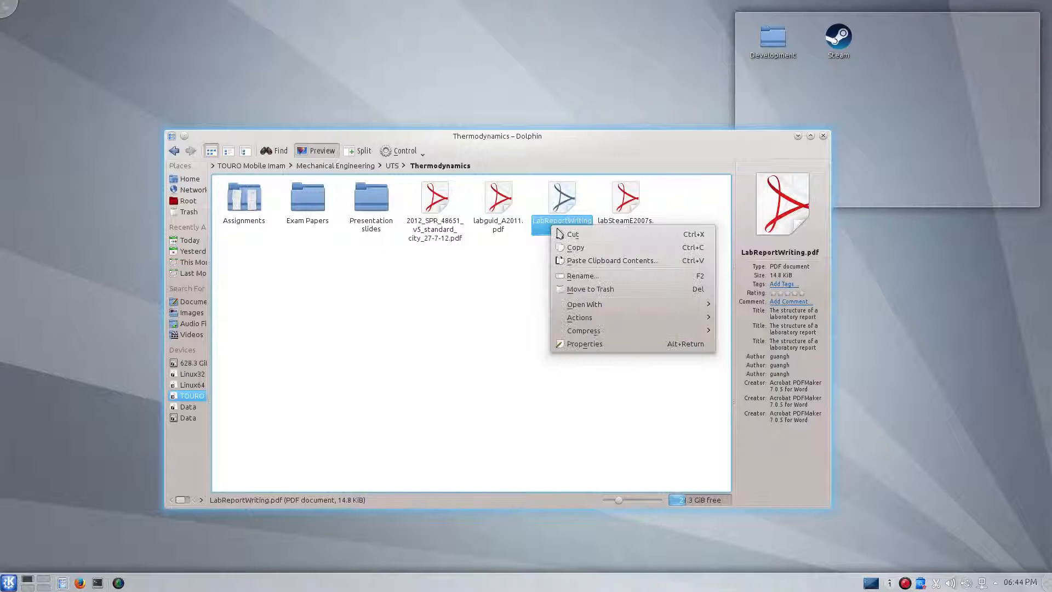
View the lab report PDF in Adobe Reader, then close it back to the folder.
click(497, 351)
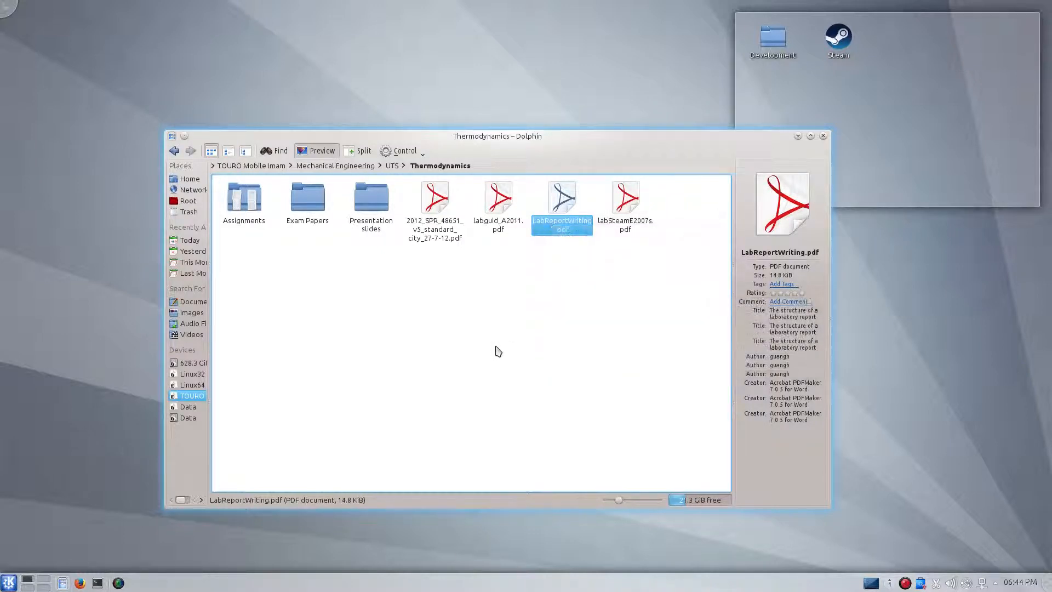
mouse_move(445, 372)
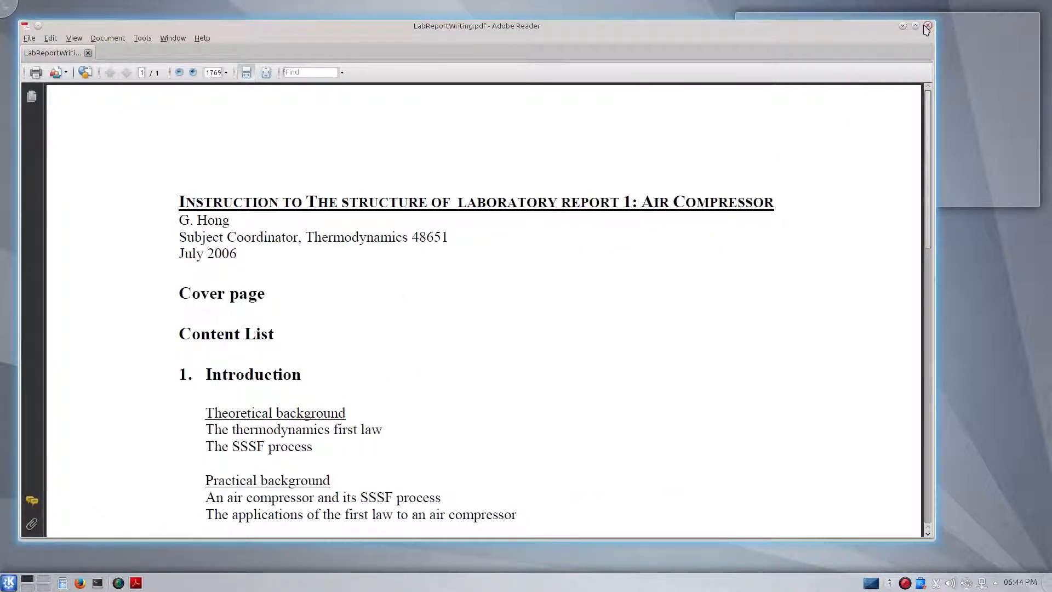
click(929, 26)
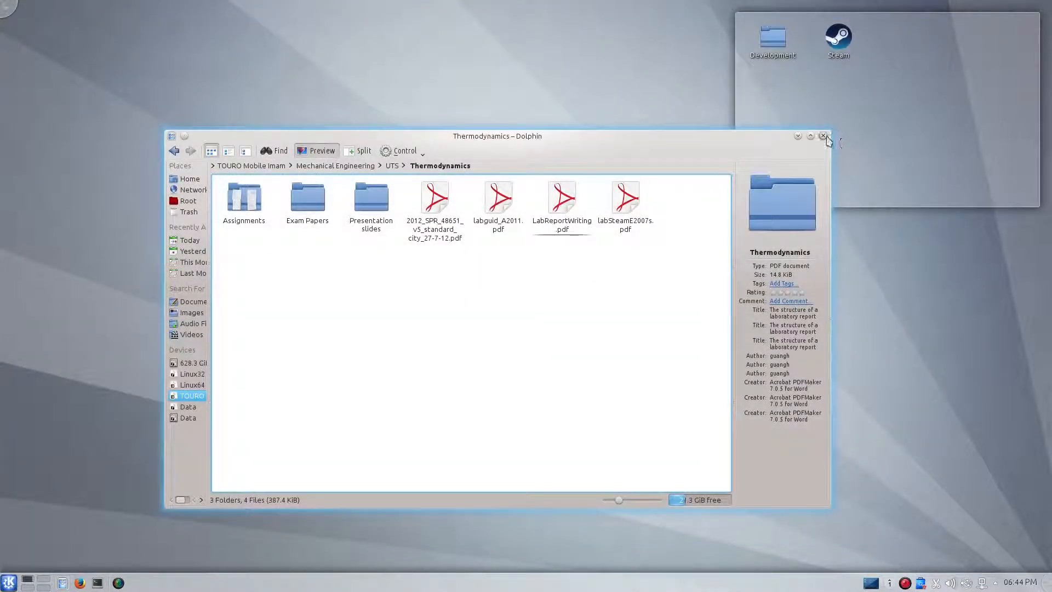
click(562, 198)
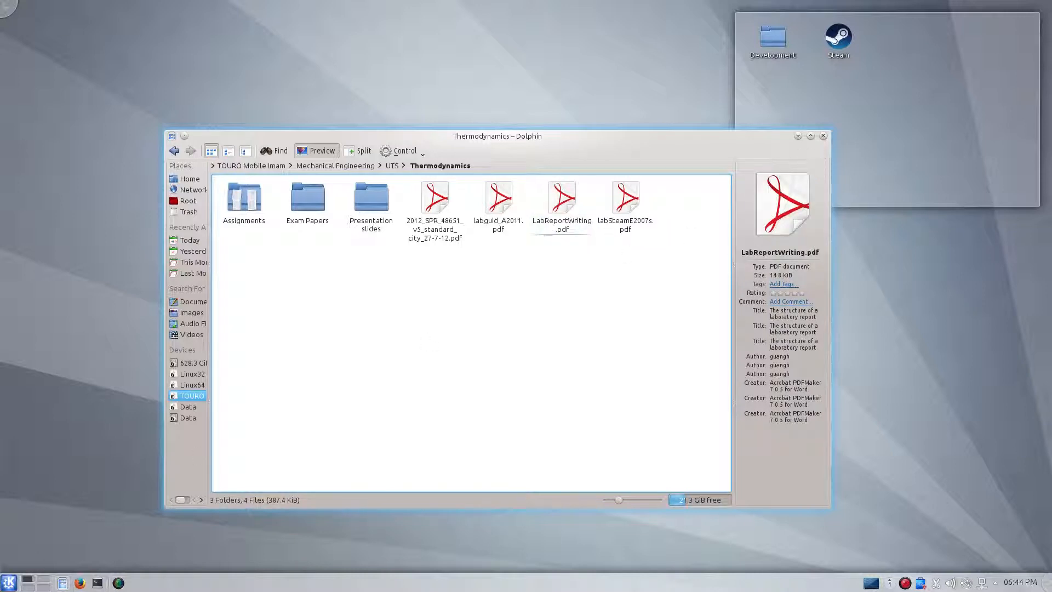
Launch System Settings and look through the widget style and window decoration pages.
click(9, 581)
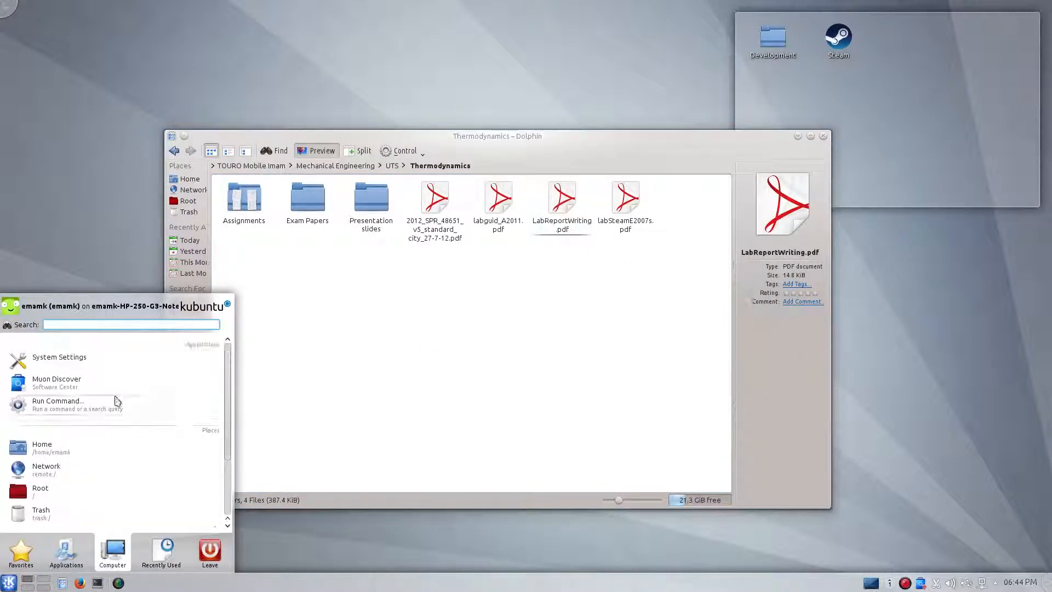
click(59, 357)
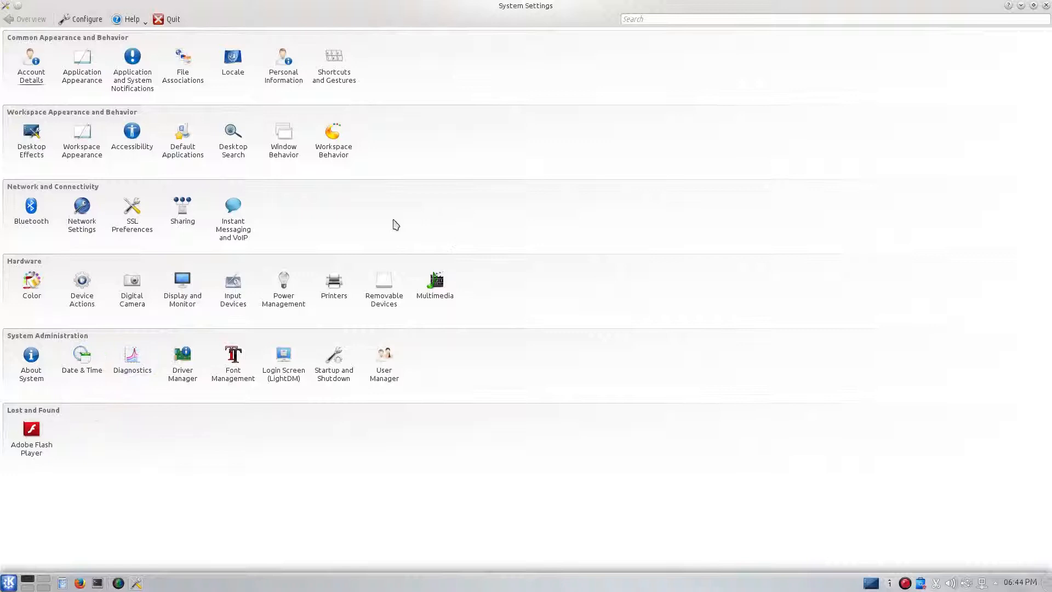
mouse_move(186, 252)
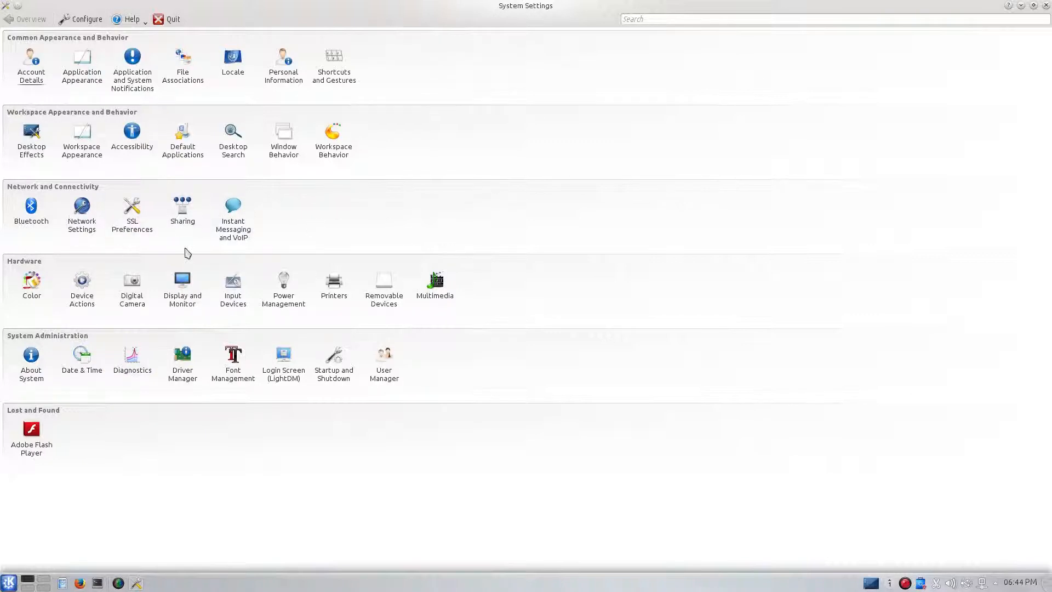
mouse_move(385, 260)
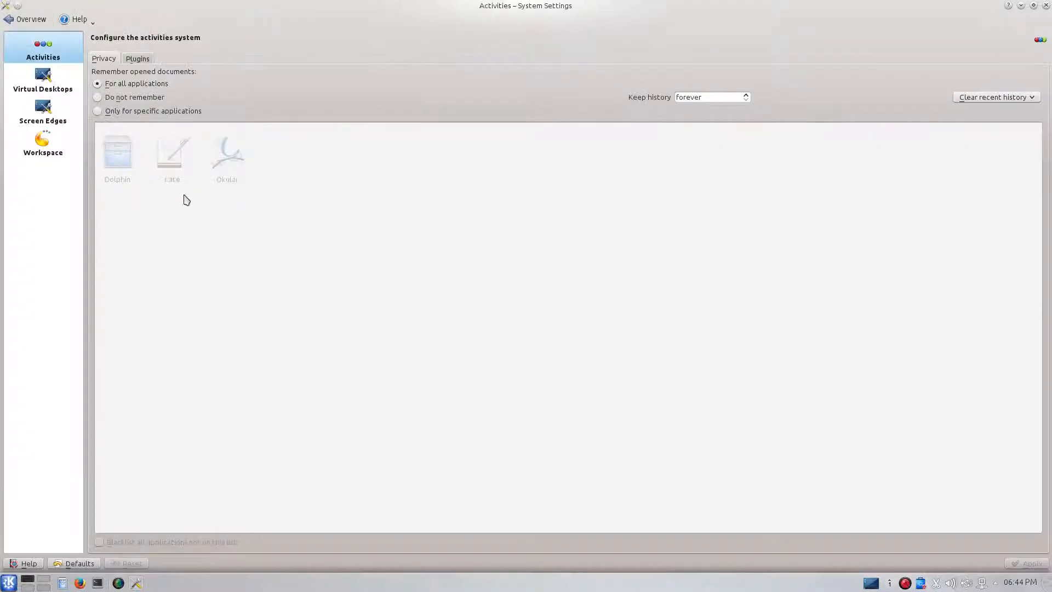
click(22, 19)
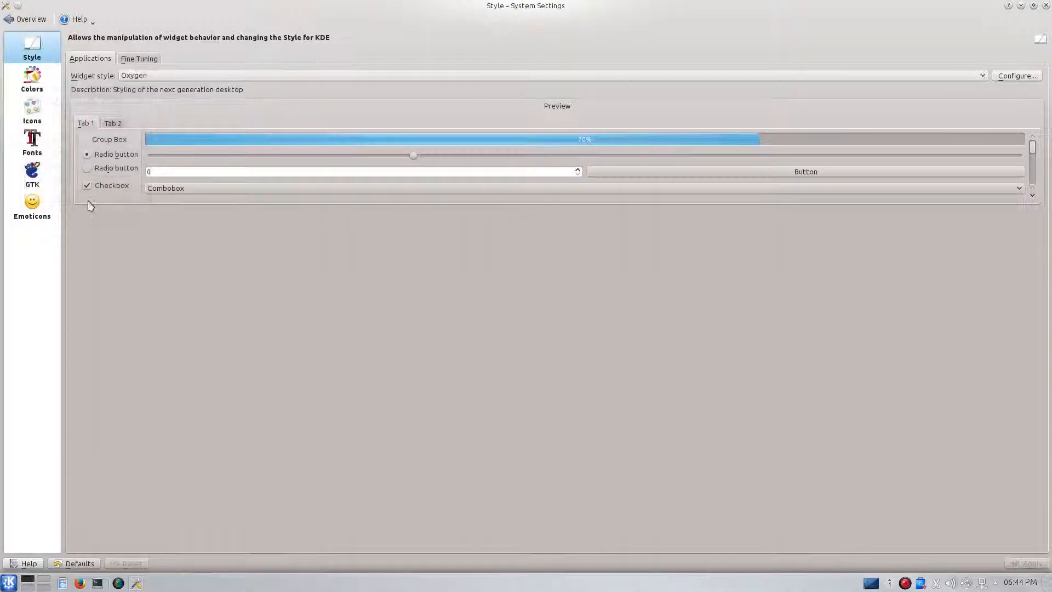
click(29, 18)
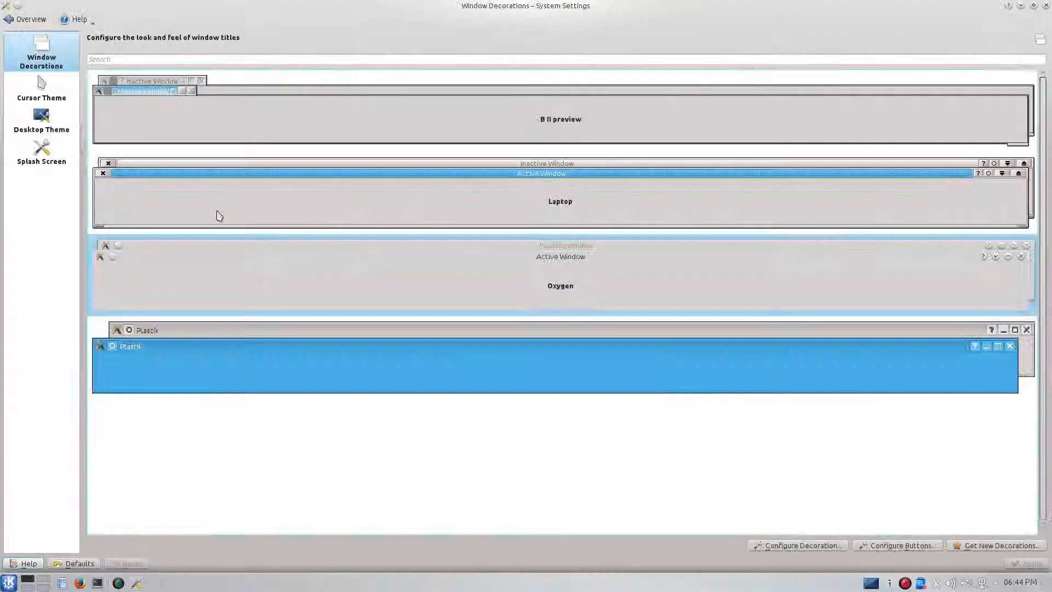
Review the Cursor Theme settings under Workspace Appearance.
click(42, 88)
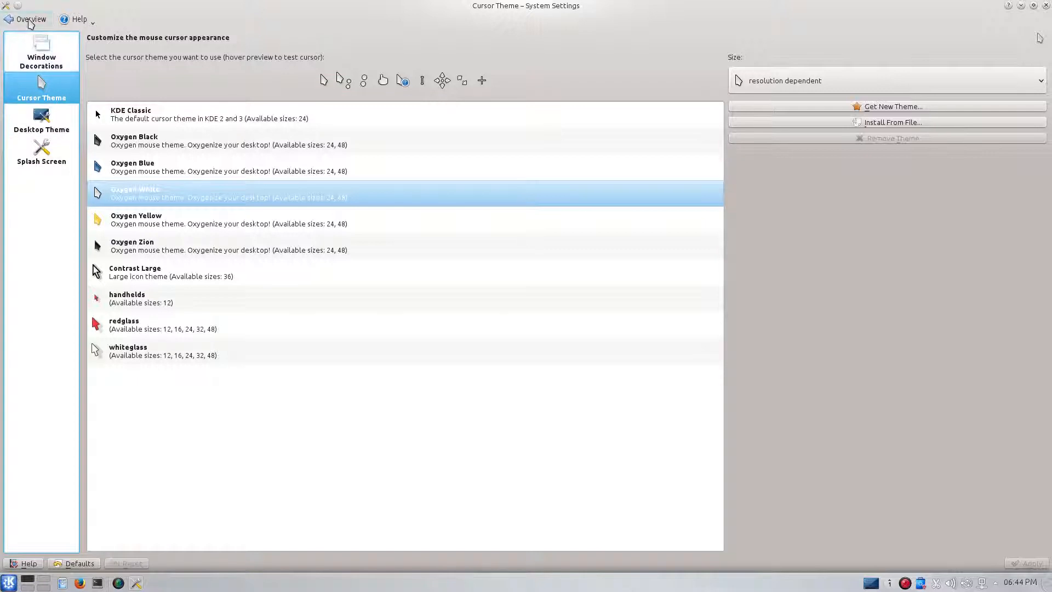
click(40, 52)
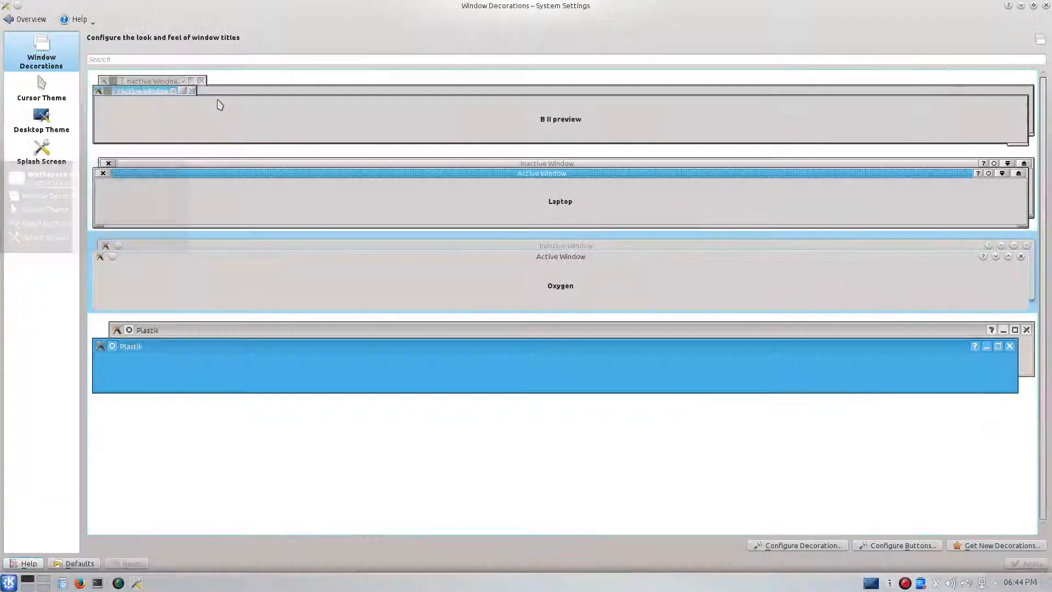
click(42, 94)
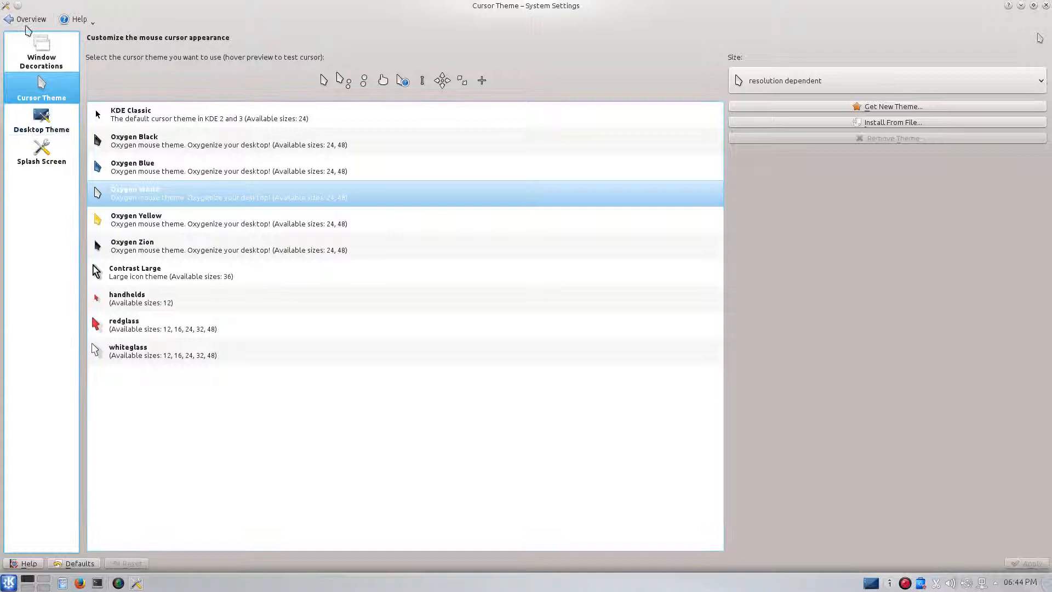
mouse_move(752, 112)
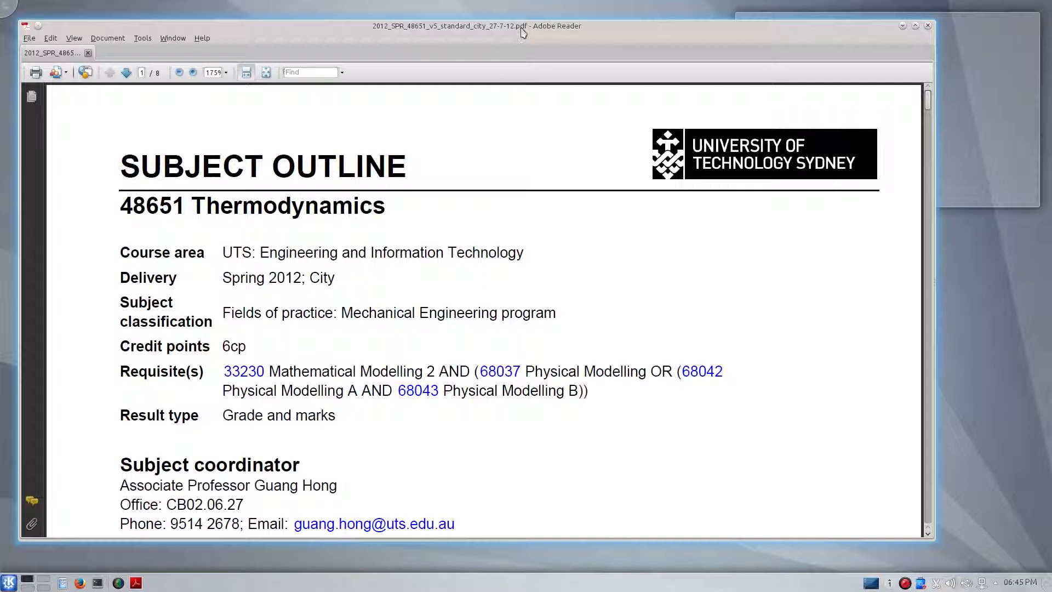
Open and close the subject outline PDF in Adobe Reader twice to test launching.
click(201, 37)
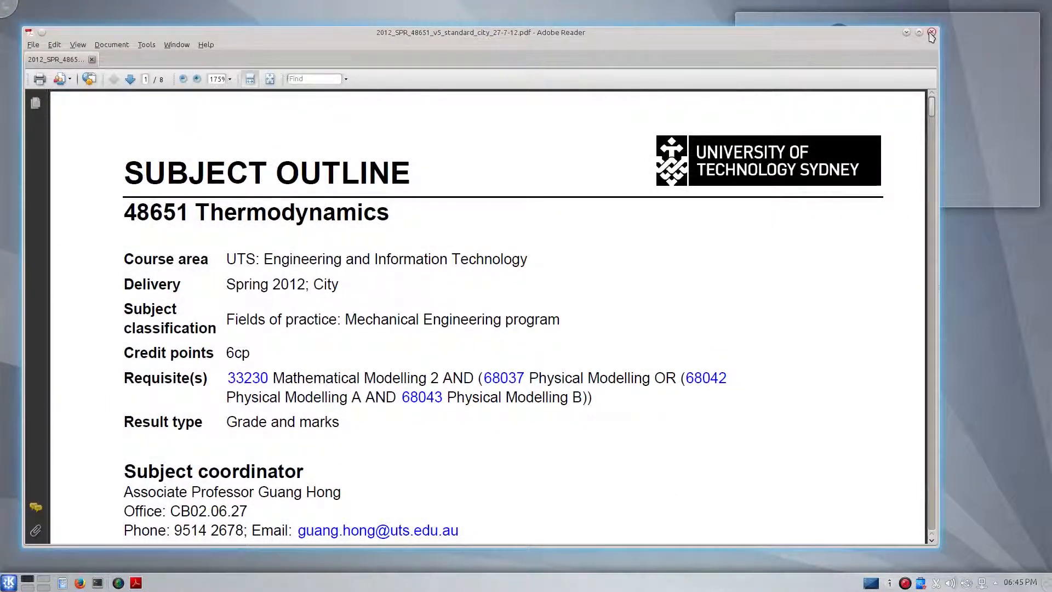
click(931, 30)
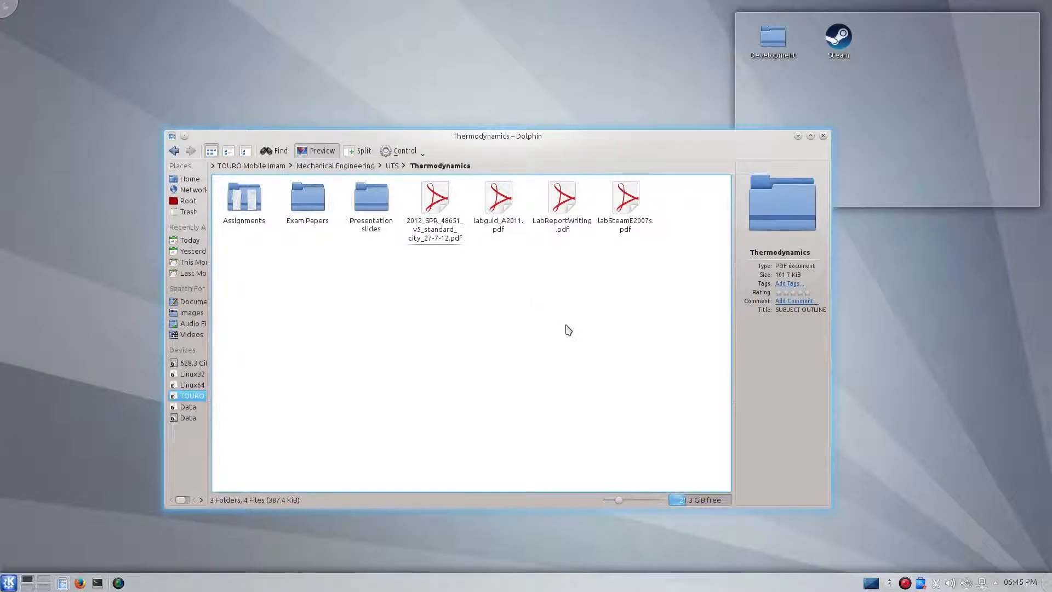
click(434, 198)
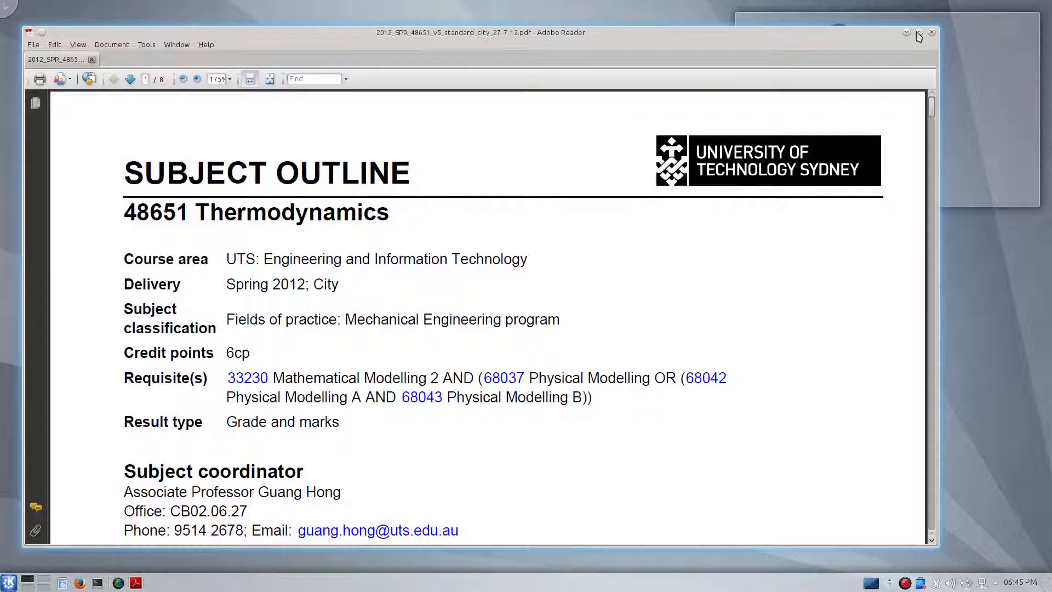
click(931, 32)
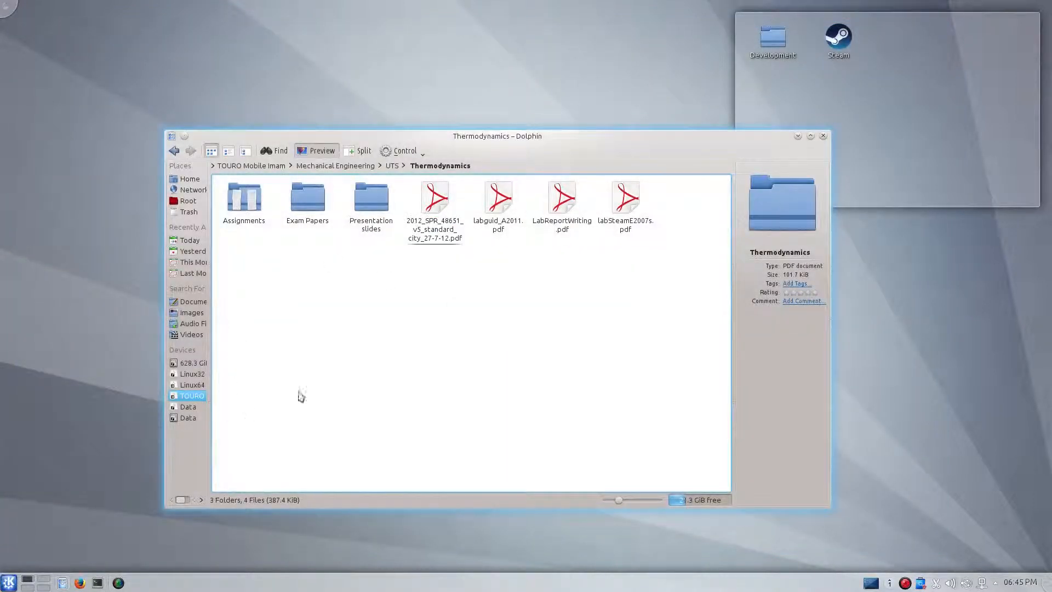
Check the Open With program list for the subject outline, then jump to the filesystem root.
right_click(435, 197)
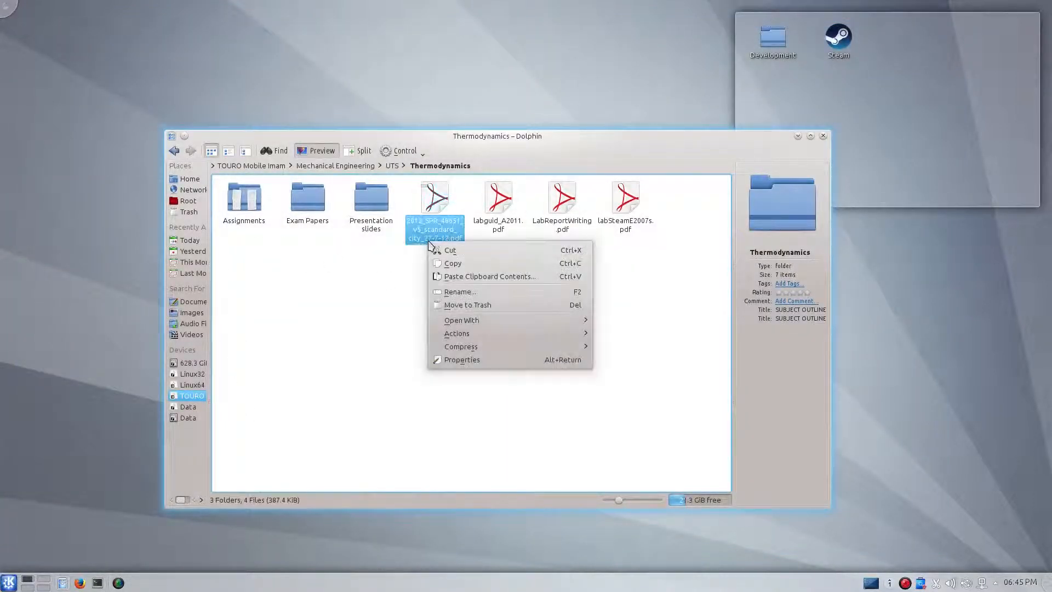
mouse_move(461, 320)
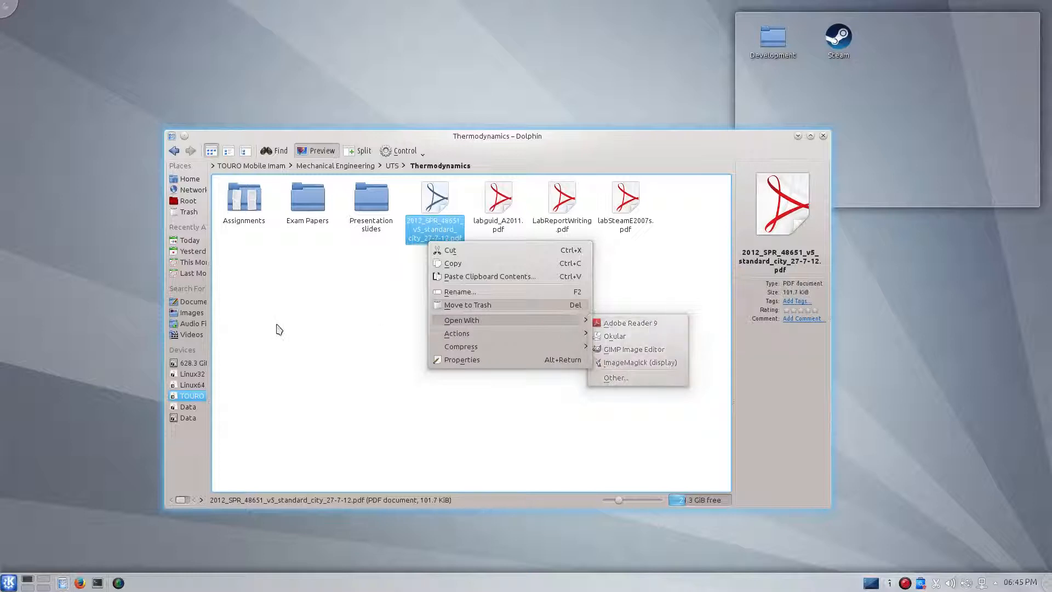
click(442, 291)
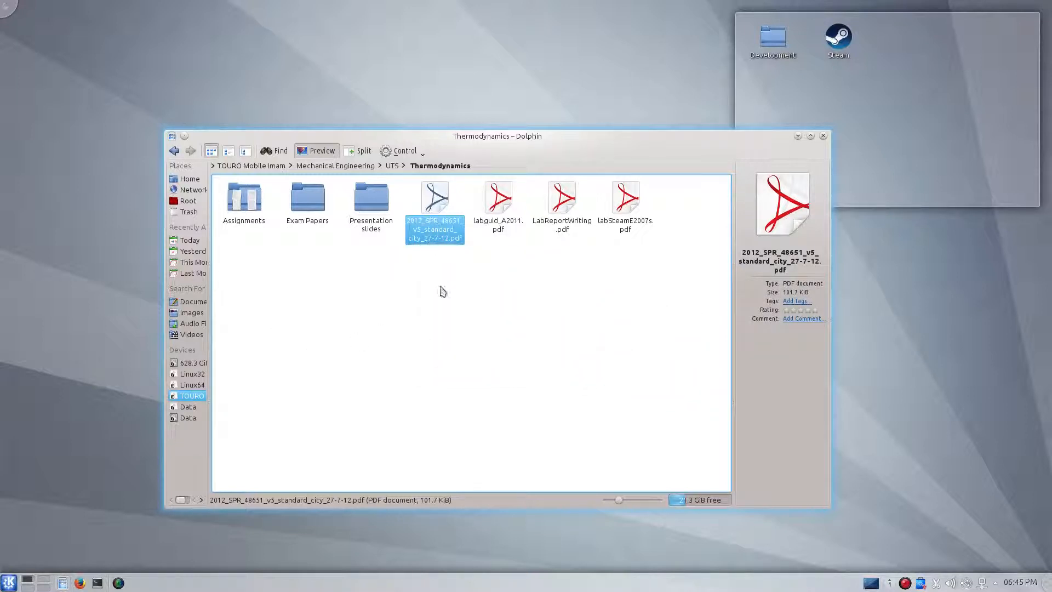
mouse_move(240, 389)
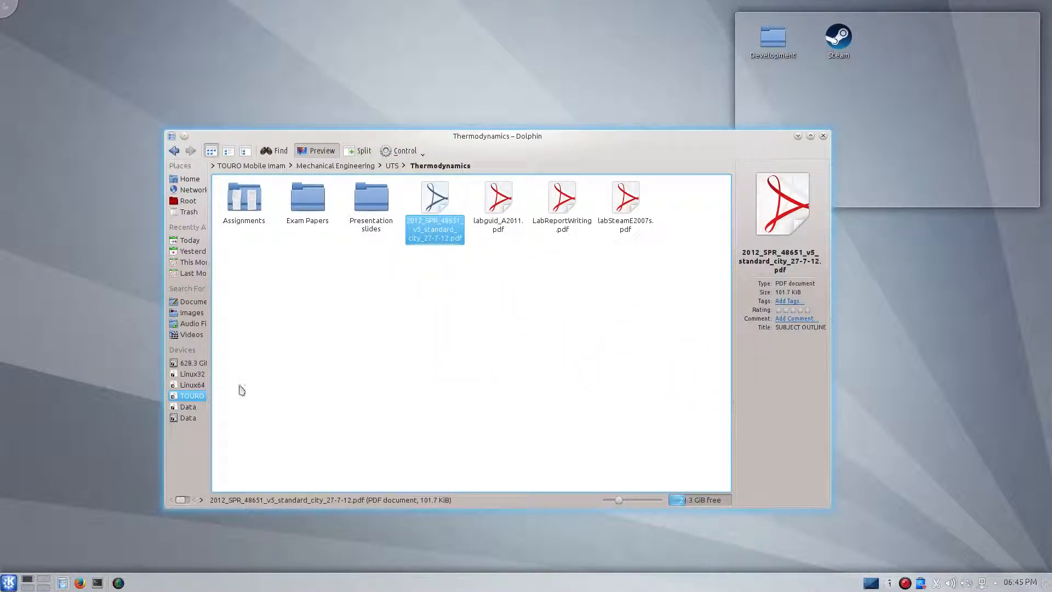
click(188, 200)
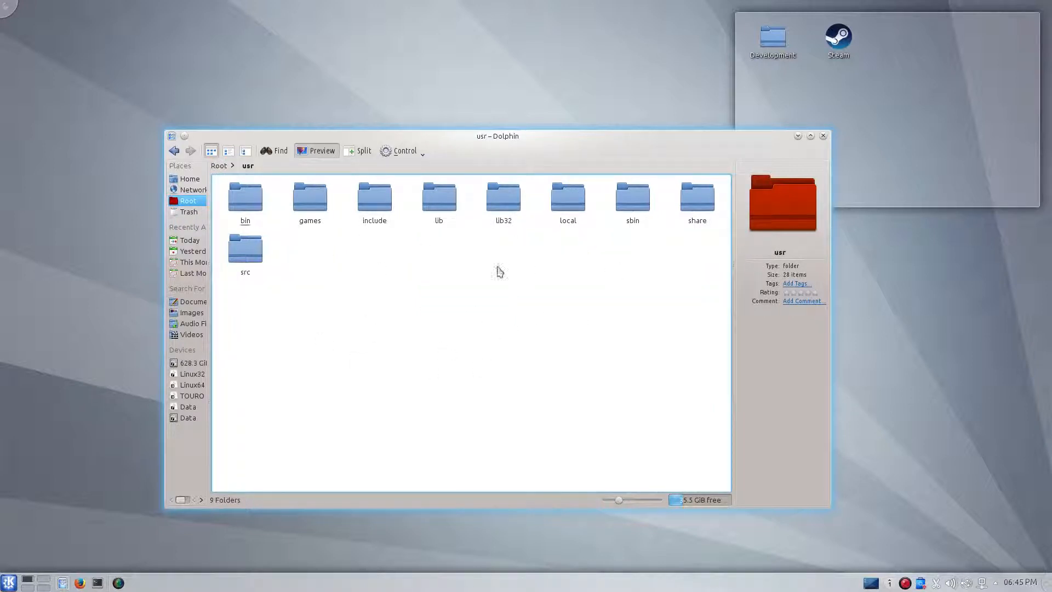
Browse usr/share/applications, select AdobeReader.desktop, then go to the home folder.
double_click(697, 197)
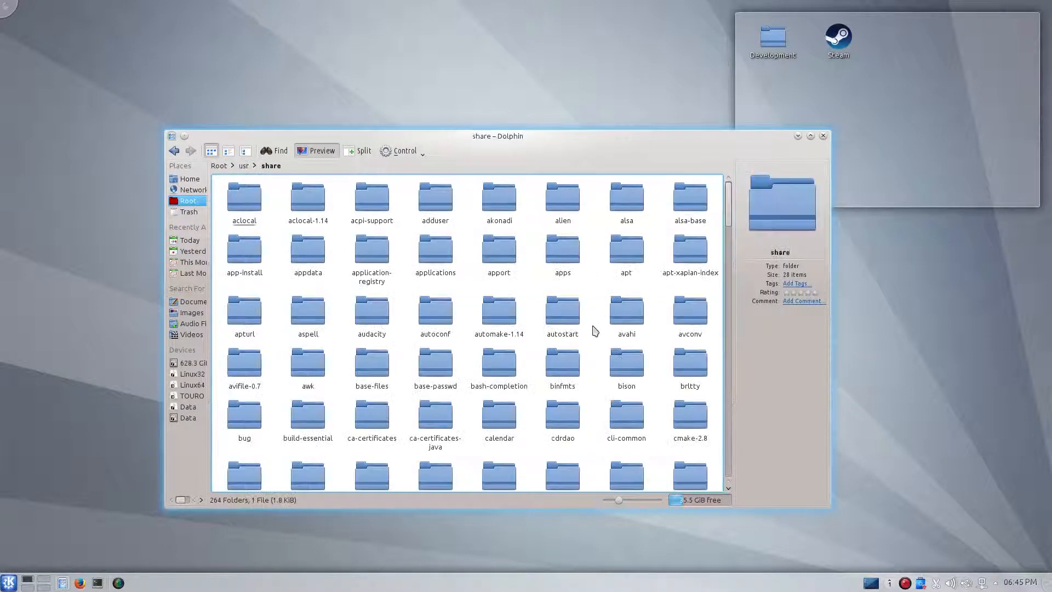
double_click(435, 249)
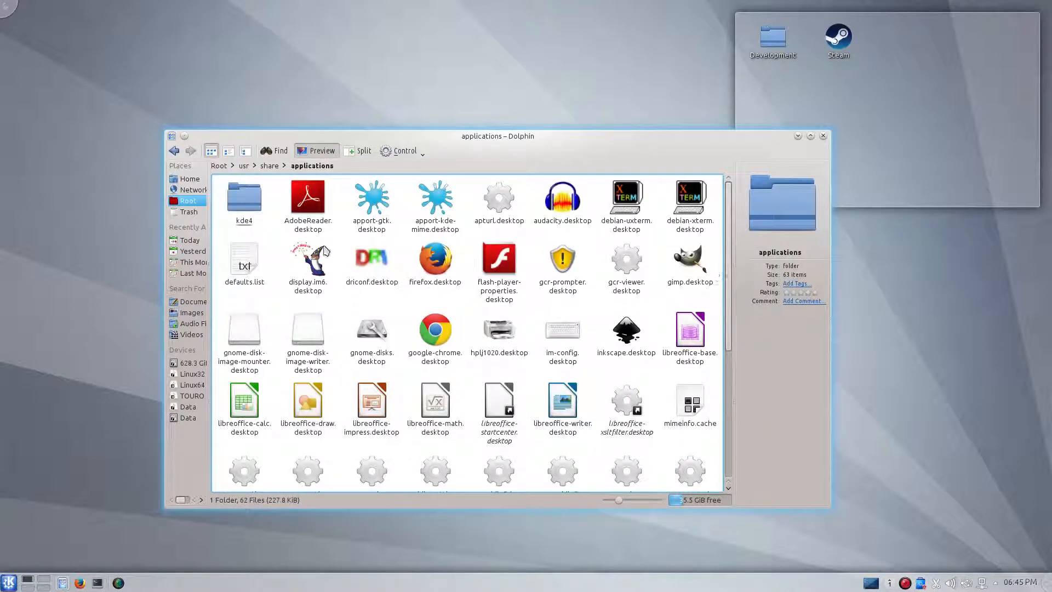
click(307, 197)
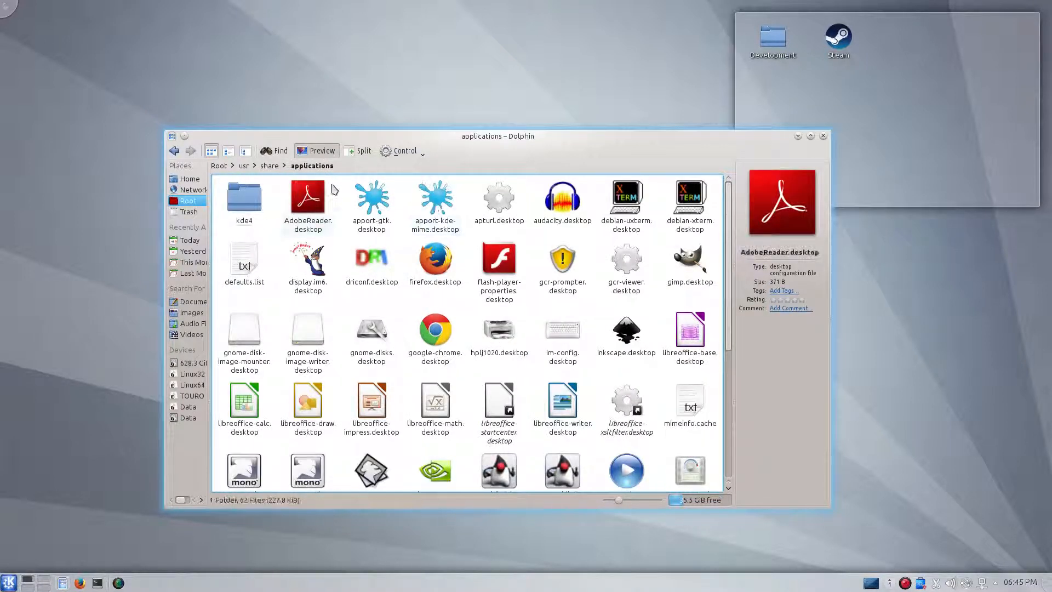
click(308, 202)
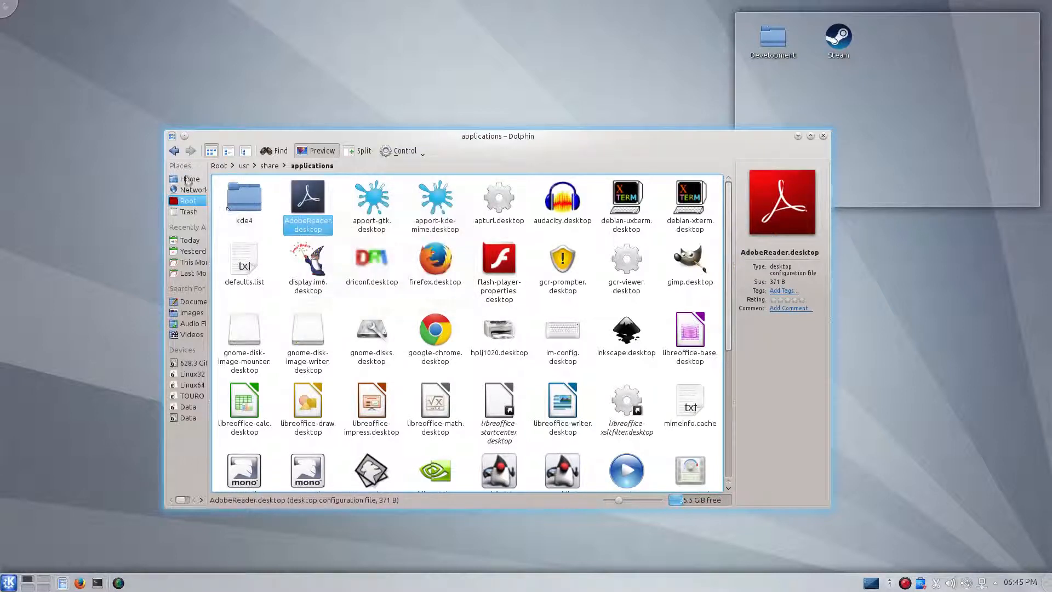
click(189, 178)
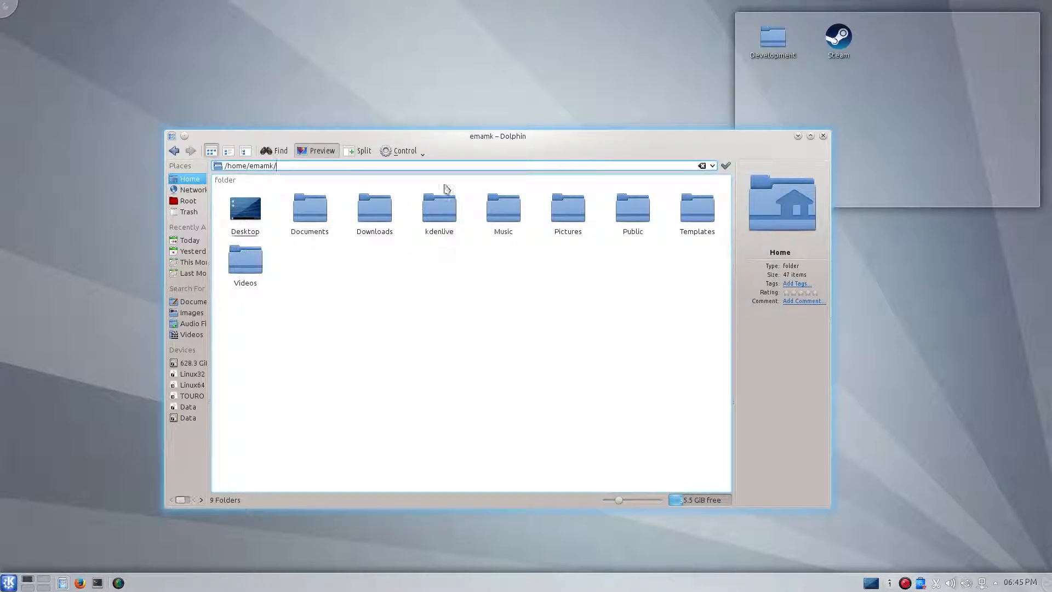
Show hidden files, open .local/share/applications and paste AdobeReader.desktop there.
click(404, 150)
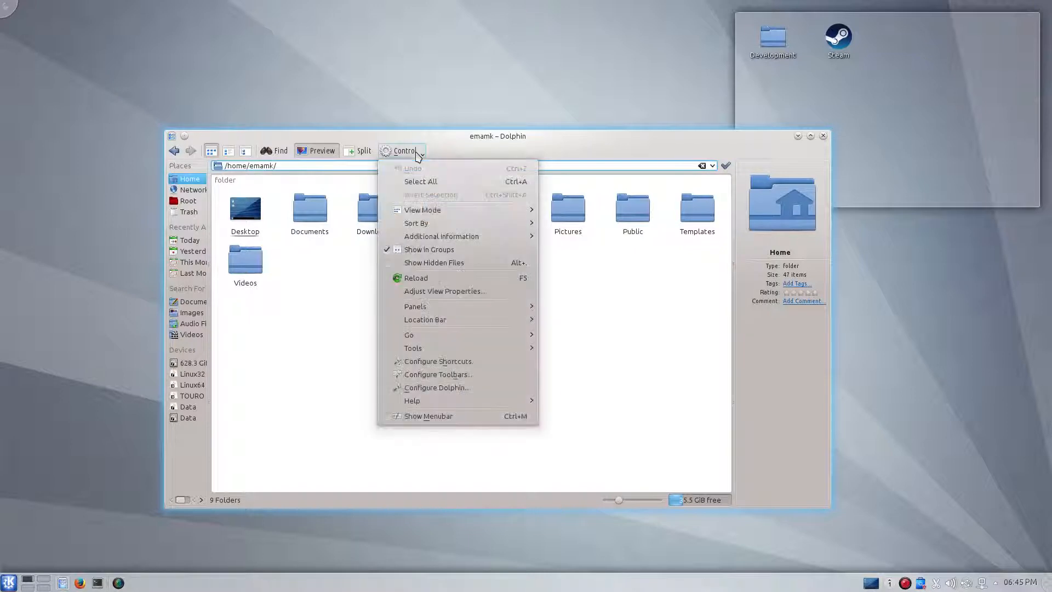
click(434, 263)
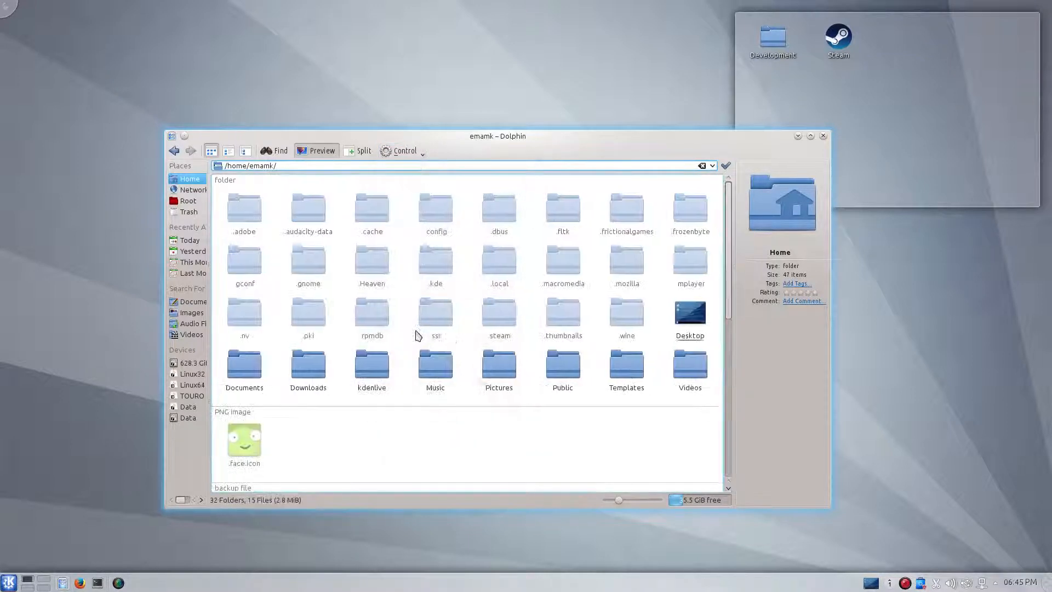
double_click(499, 258)
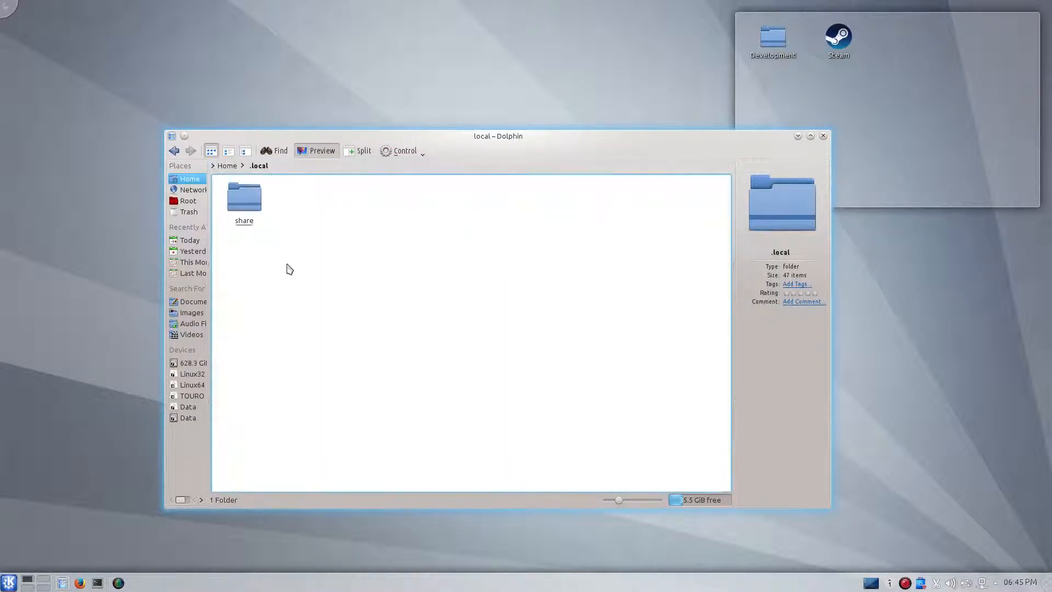
double_click(244, 196)
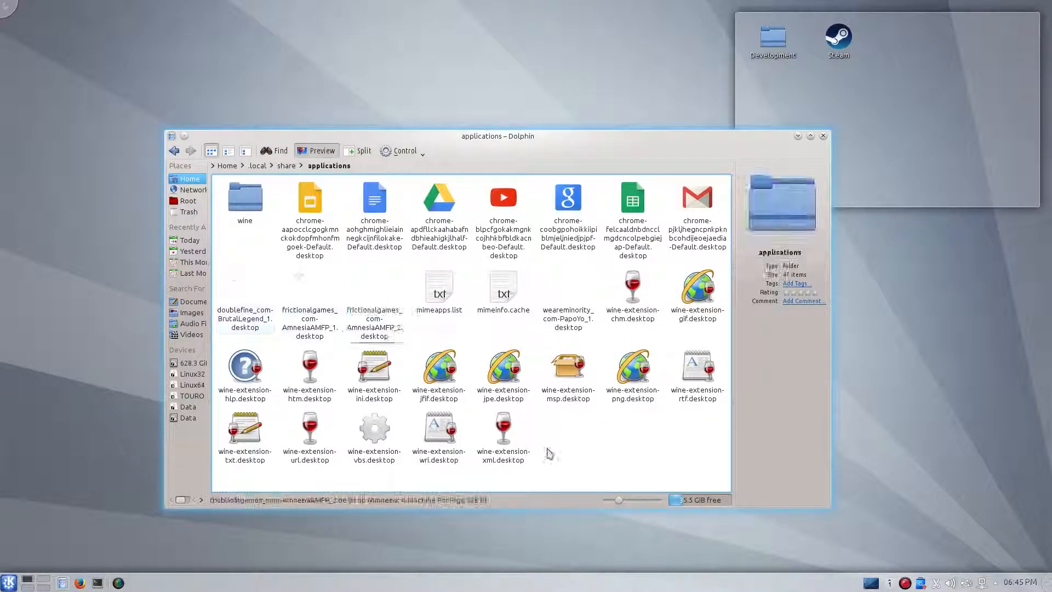
right_click(550, 454)
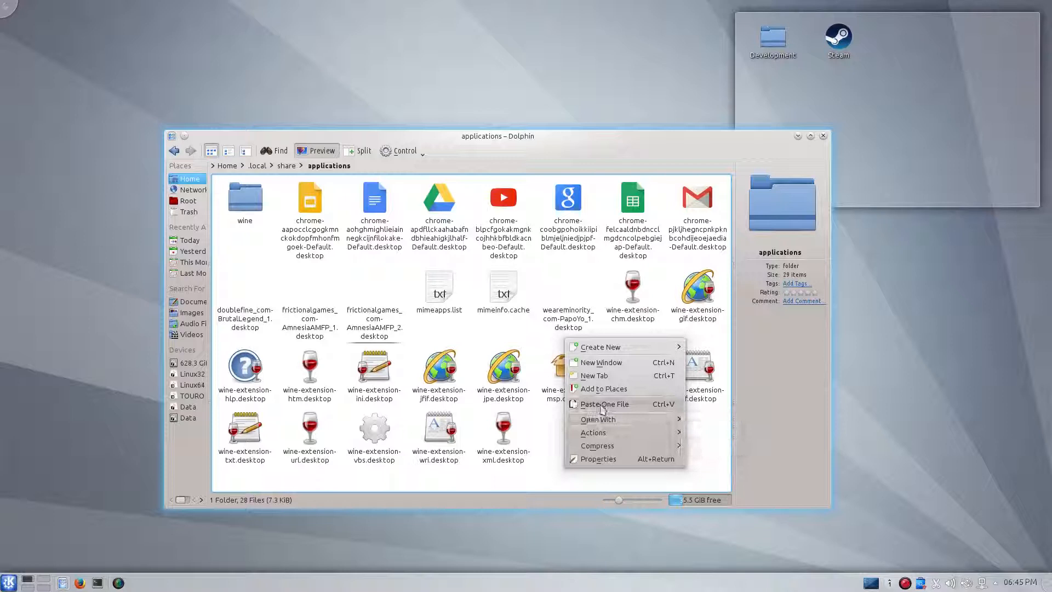
click(605, 403)
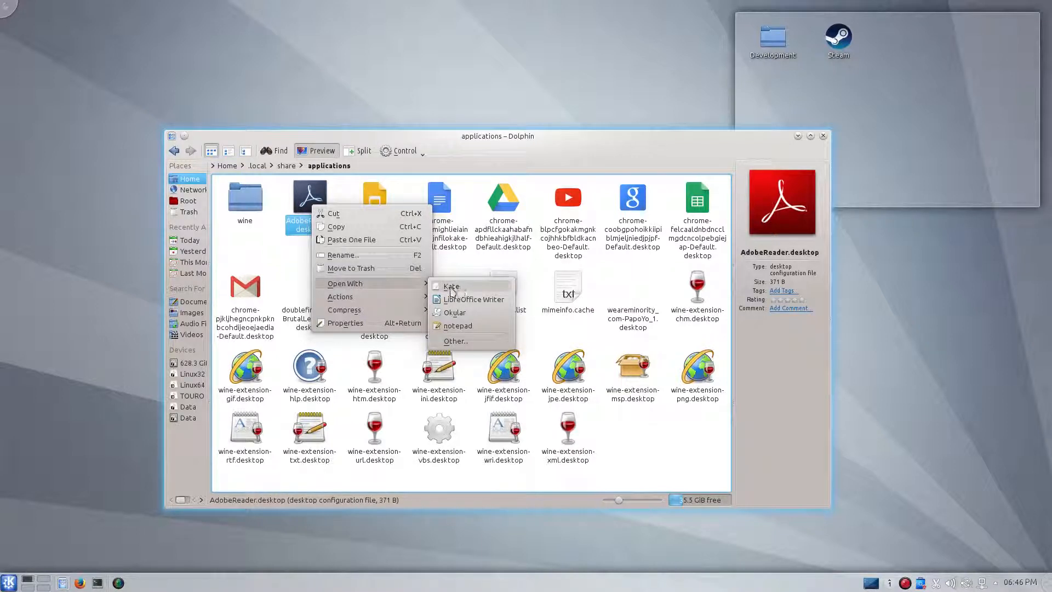
mouse_move(482, 289)
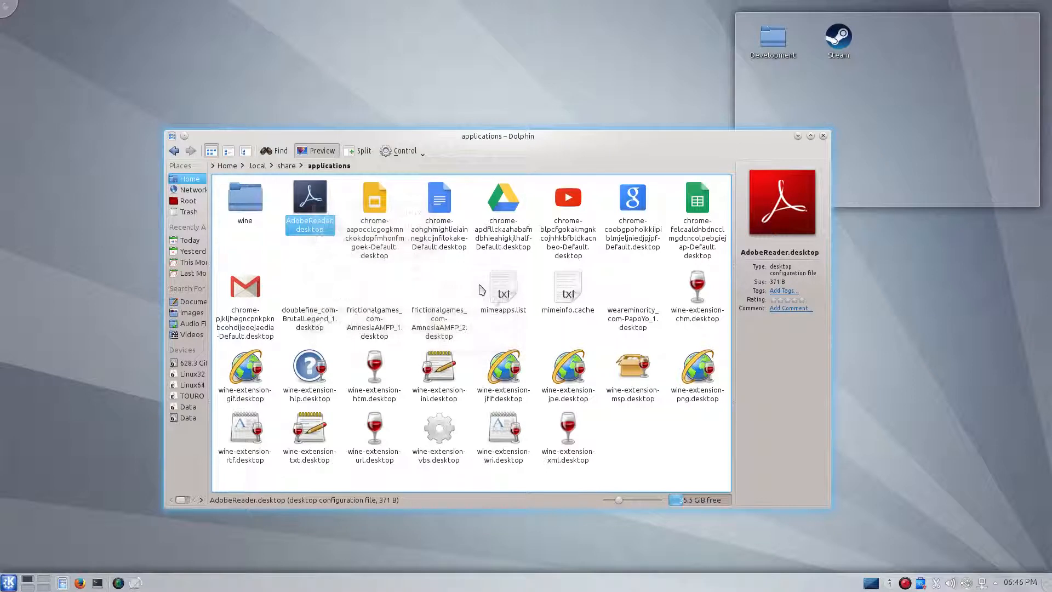
Edit AdobeReader.desktop in Kate, changing X-KDE-StartupNotify from false to true.
double_click(309, 197)
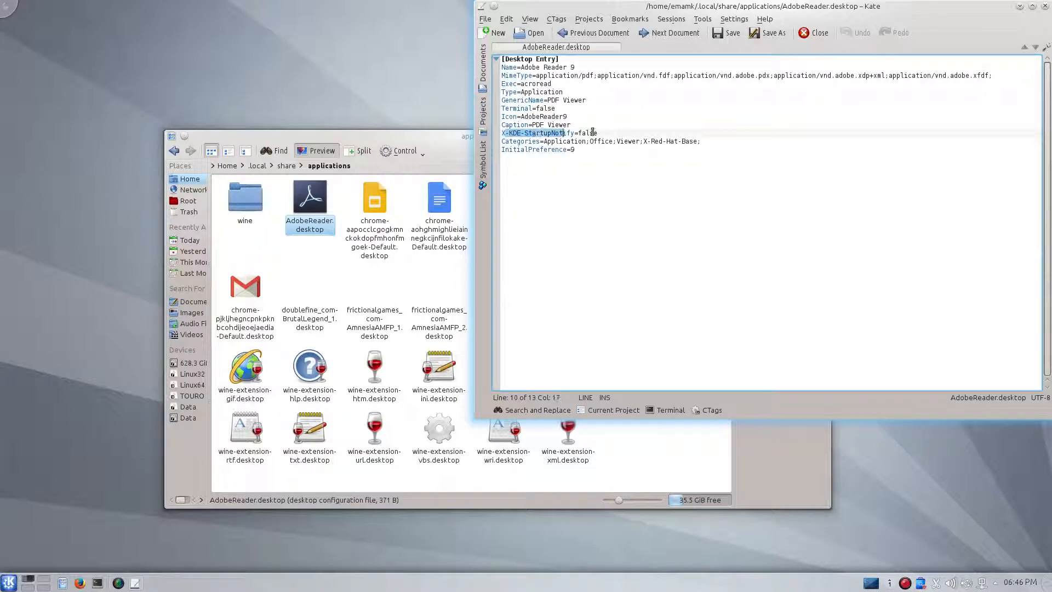
click(579, 133)
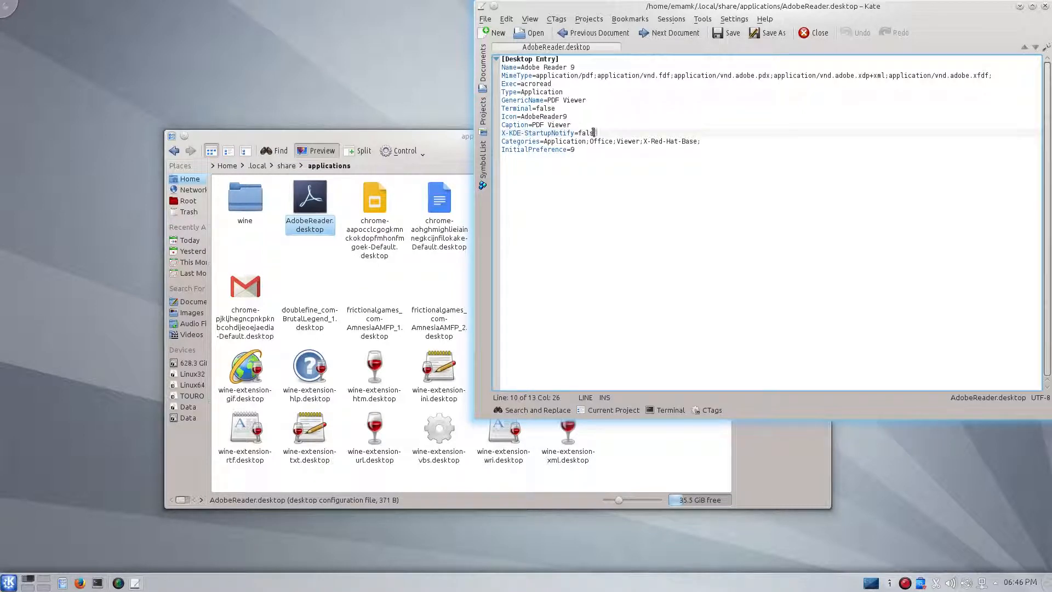
double_click(587, 133)
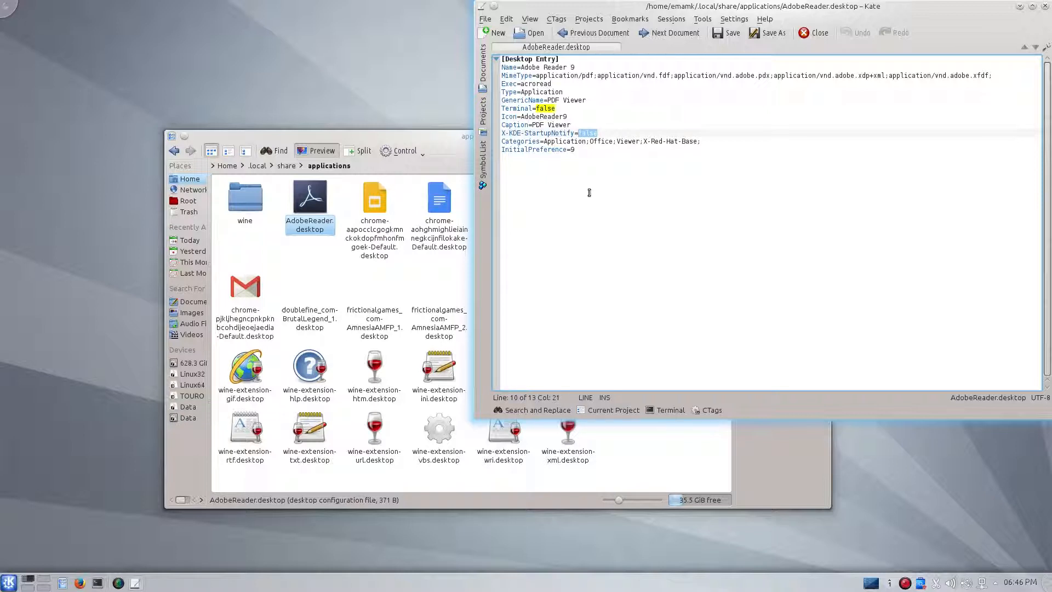
mouse_move(607, 191)
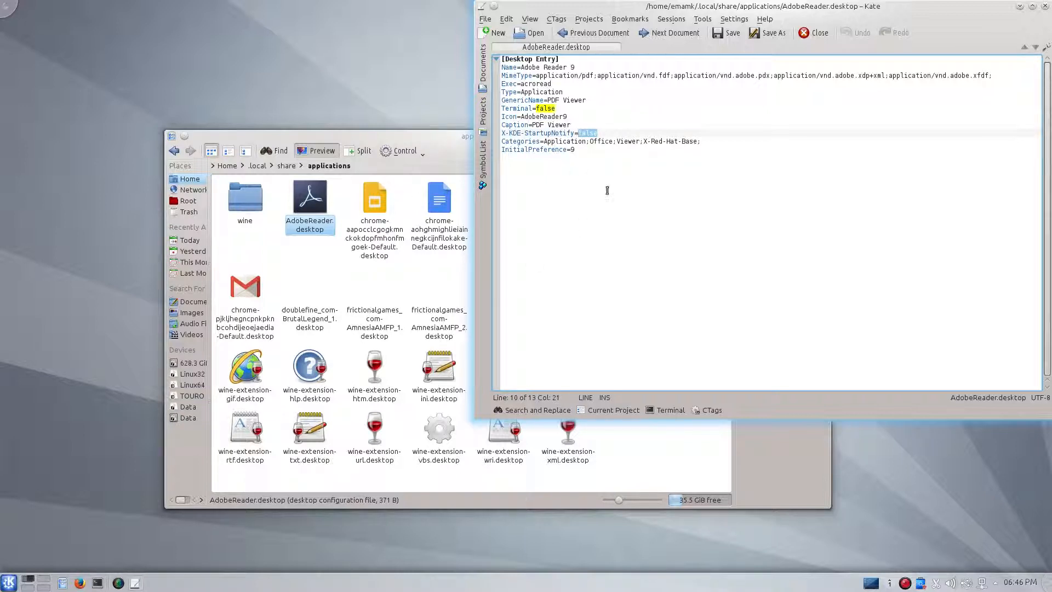
text(t)
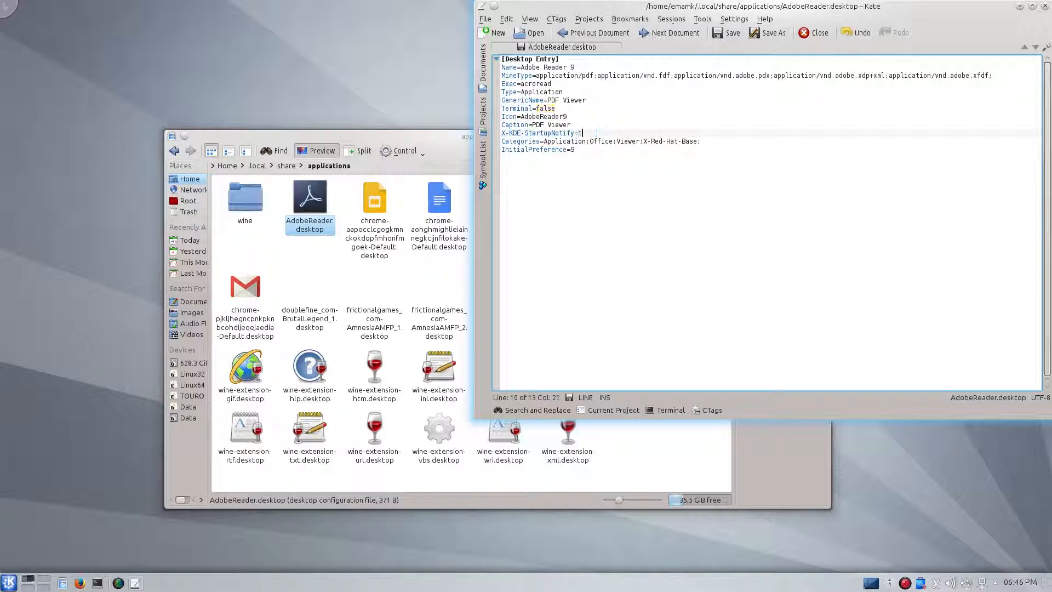
text(rue)
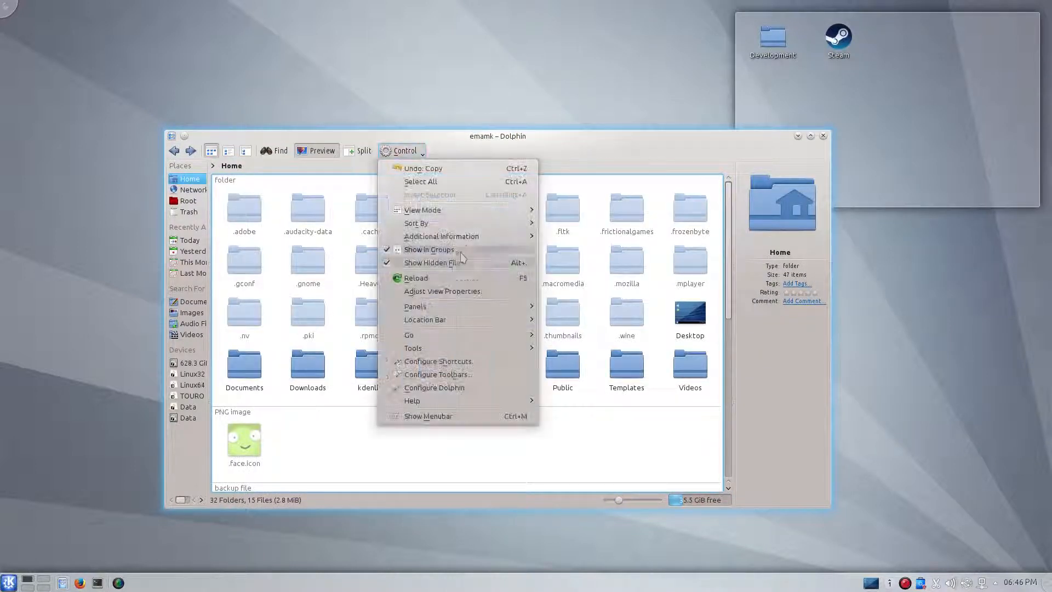
Hide hidden files again and return to the Thermodynamics folder on the TOURO drive.
click(427, 263)
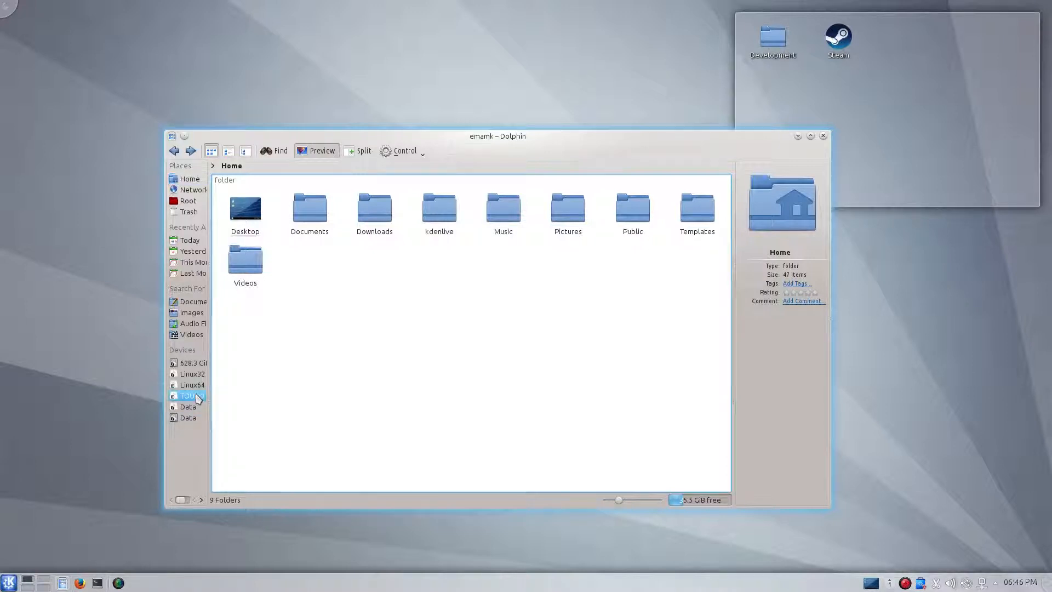
click(189, 396)
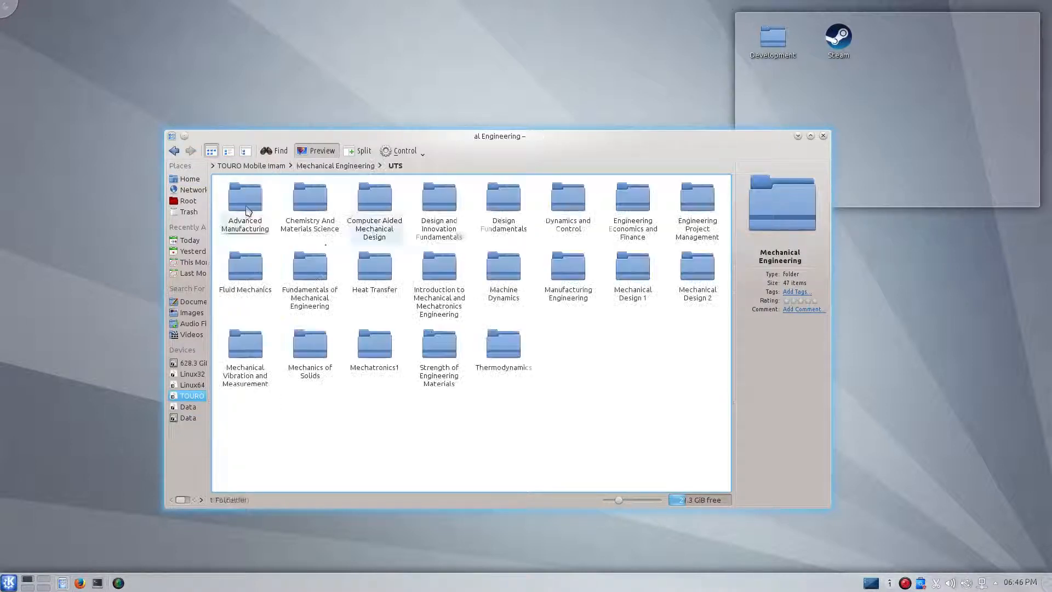
double_click(504, 343)
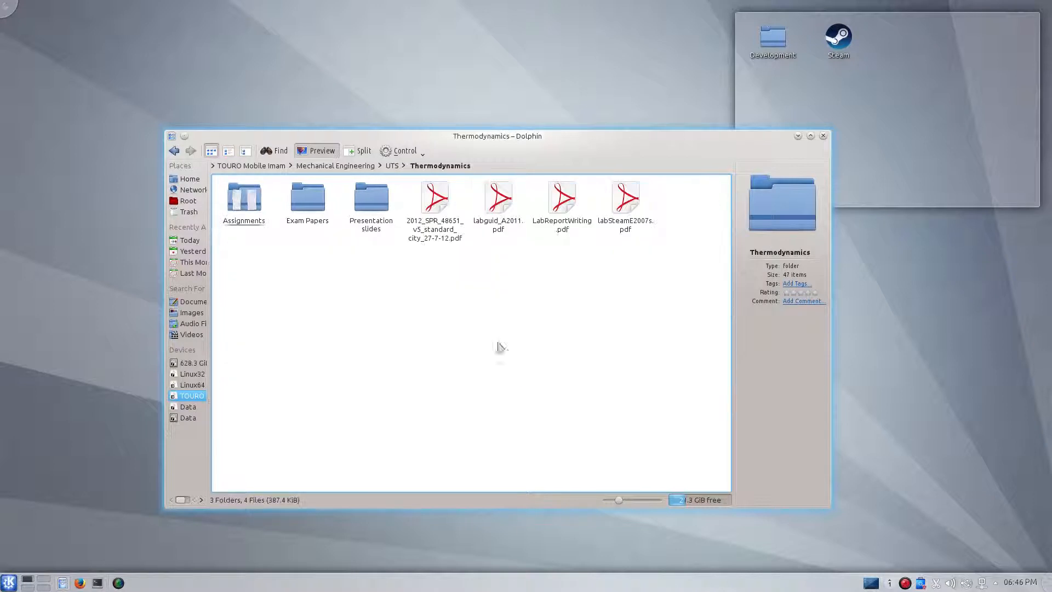
Test-launch the 2012_SPR, LabReportWriting and Entropy PDFs in Adobe Reader 9, closing the reader.
right_click(436, 198)
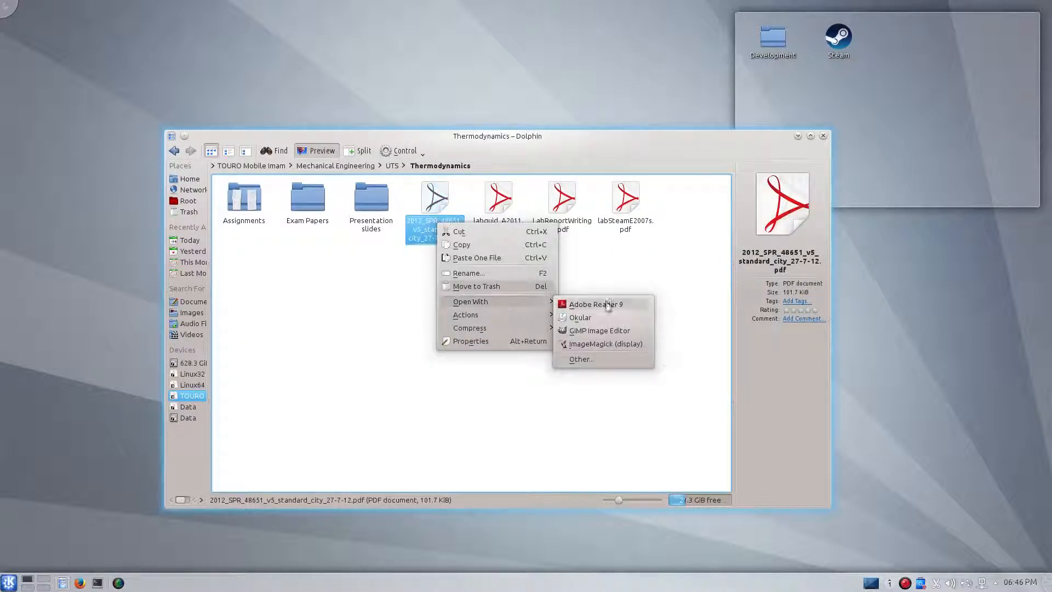
click(596, 304)
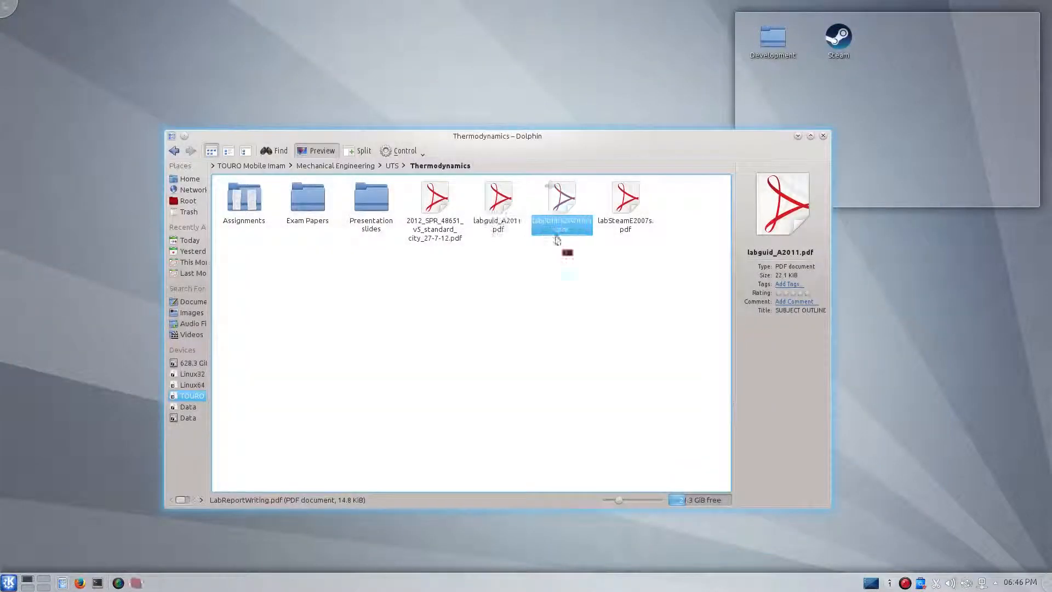
double_click(561, 199)
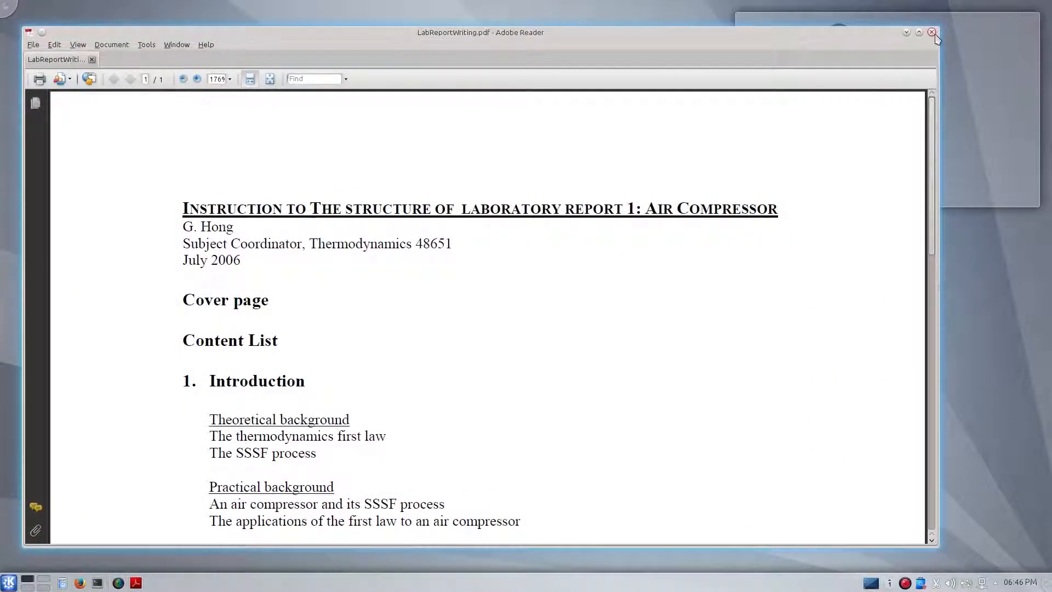
click(931, 32)
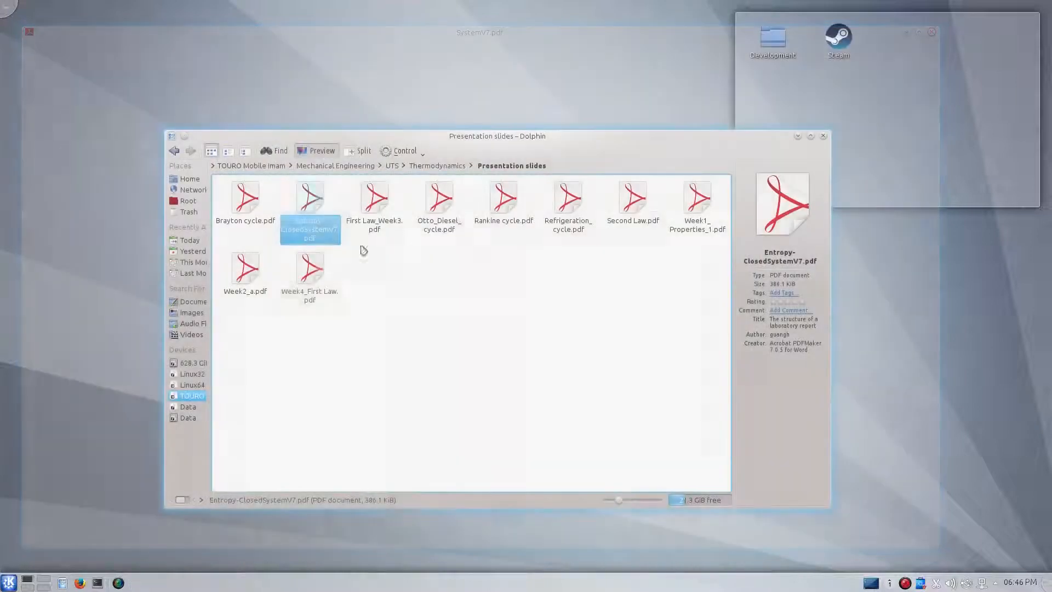
double_click(309, 267)
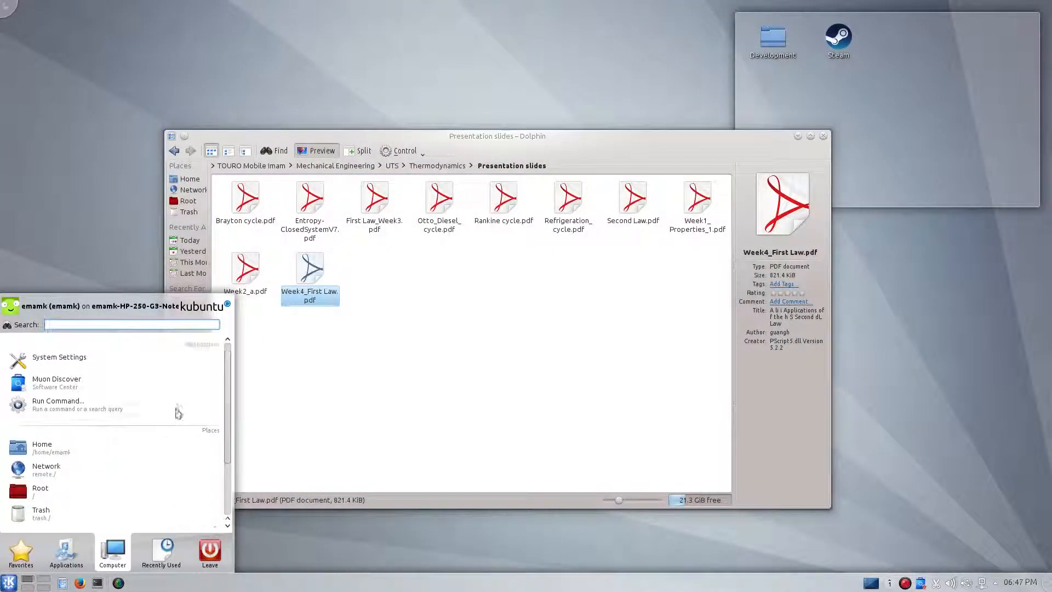
Reopen System Settings and look through the Default Applications and Accessibility pages.
click(59, 357)
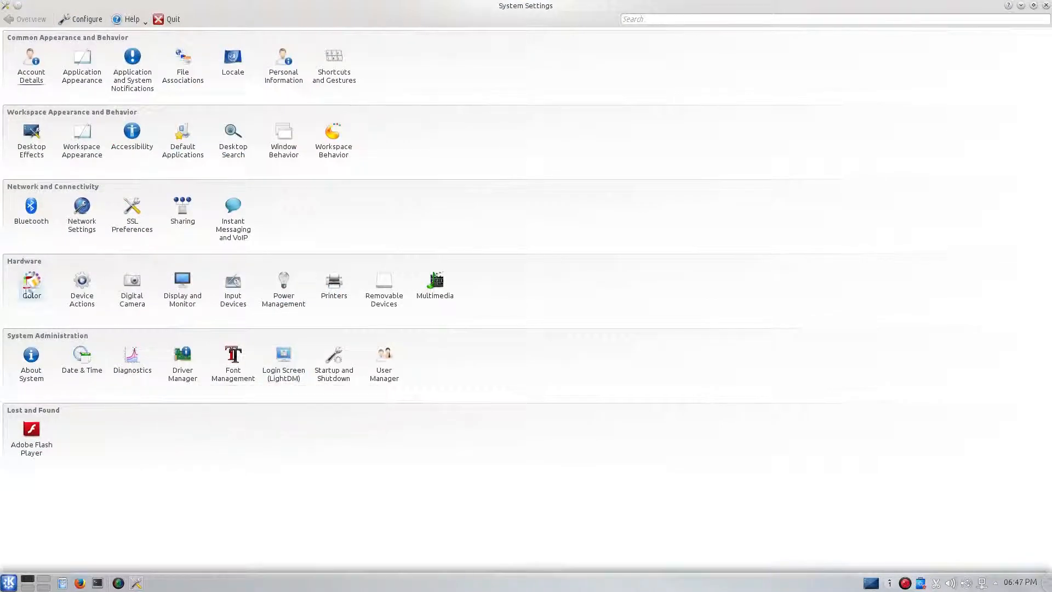
mouse_move(268, 167)
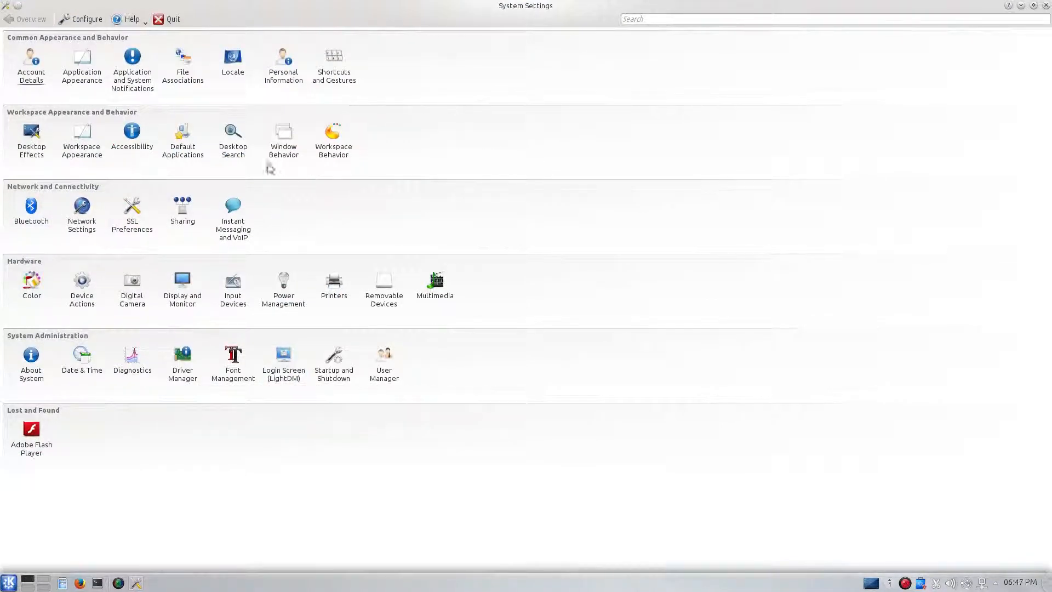
click(182, 131)
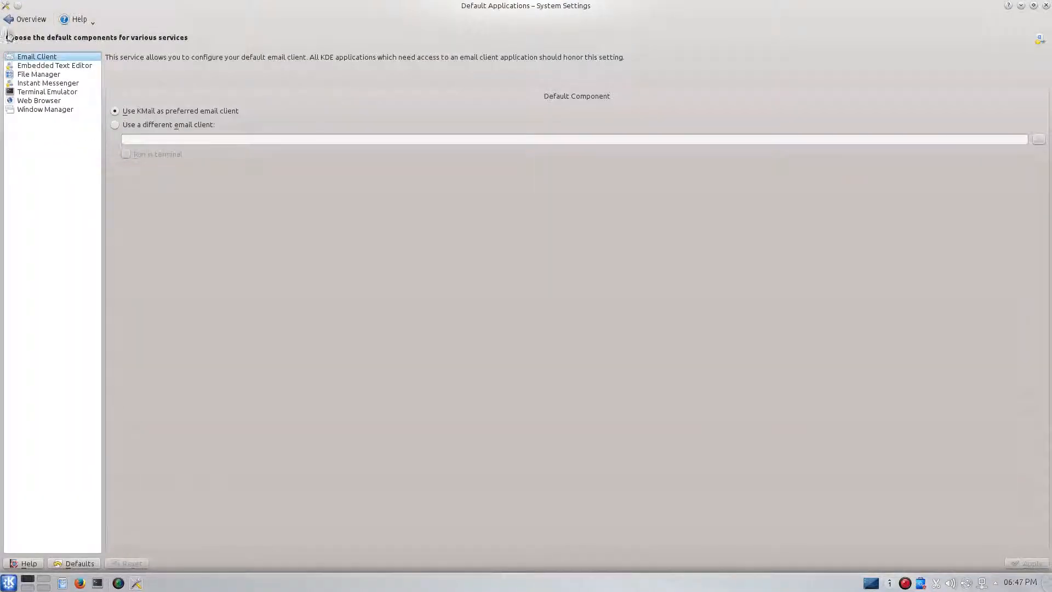
click(26, 19)
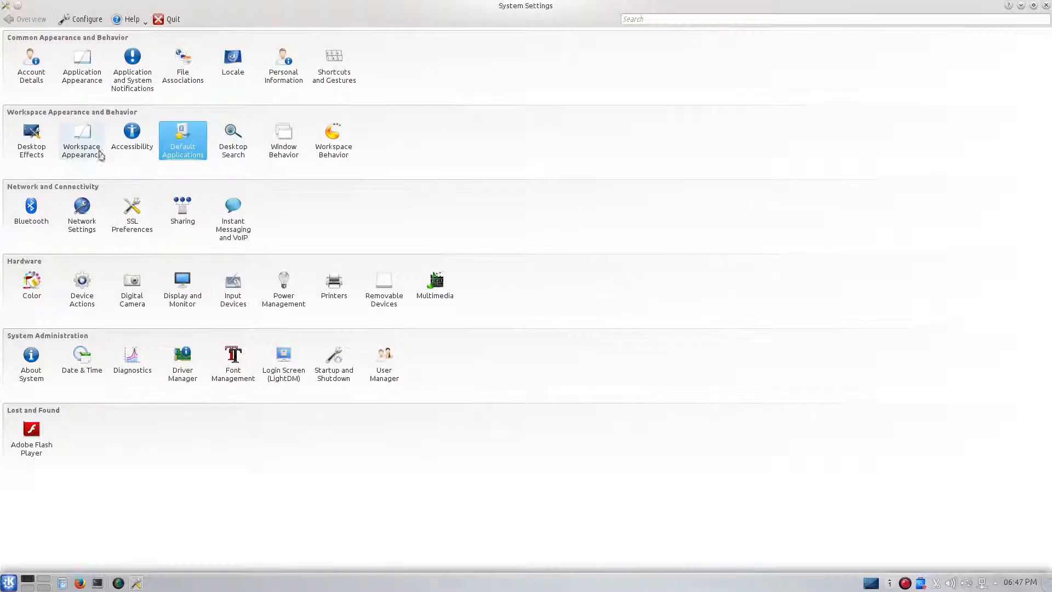
click(132, 131)
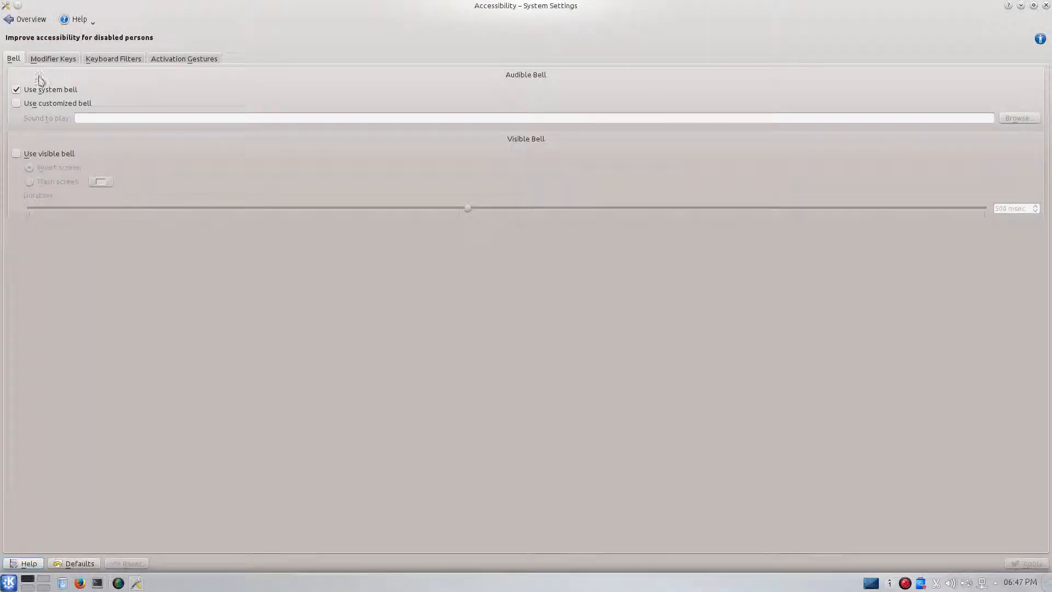
click(22, 18)
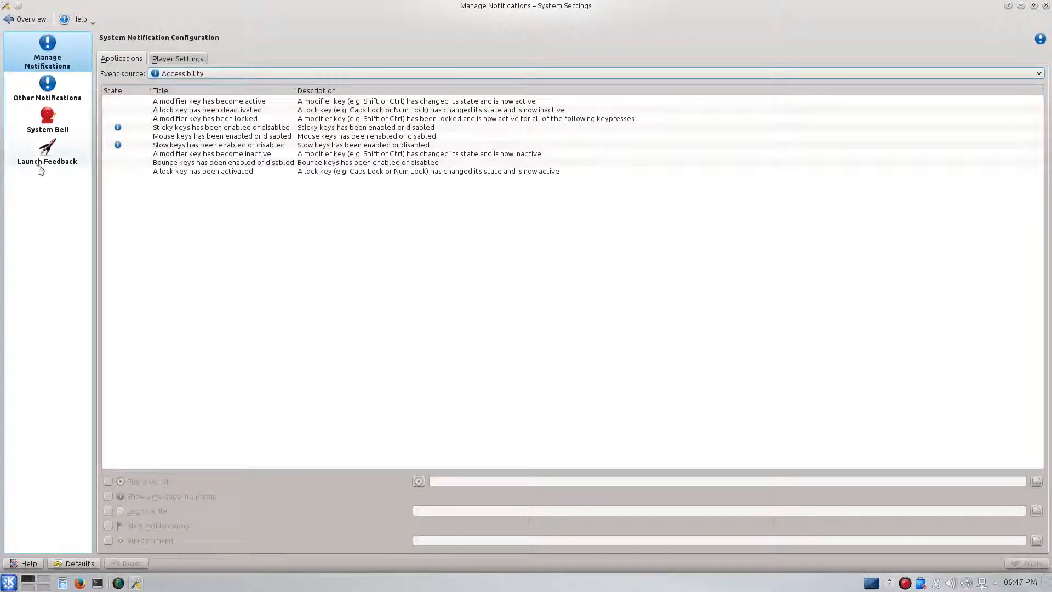
mouse_move(50, 158)
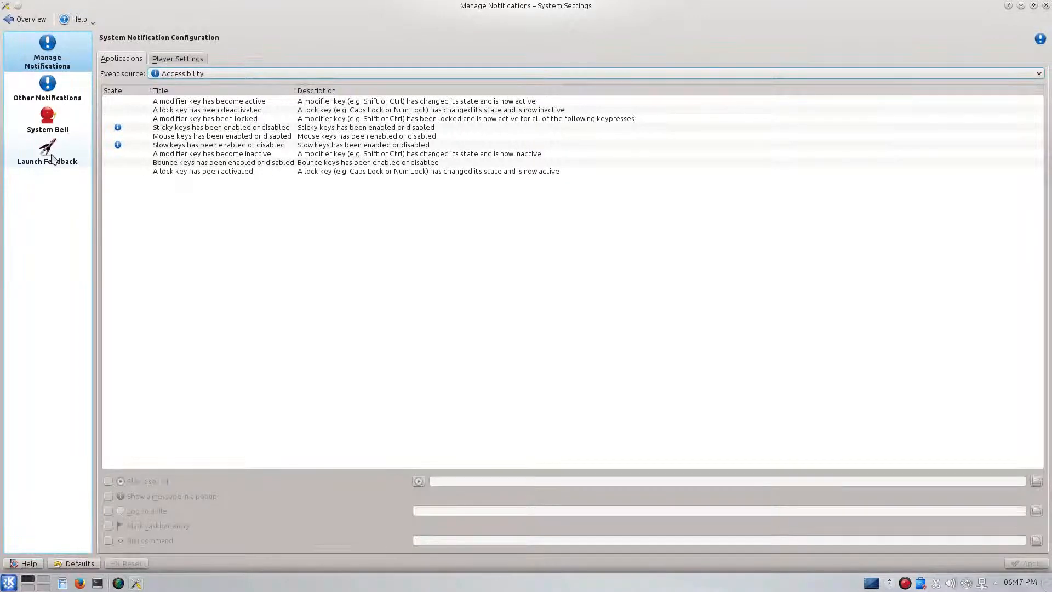
In Launch Feedback switch Busy Cursor to No Busy Cursor, then back to Bouncing Cursor.
click(48, 153)
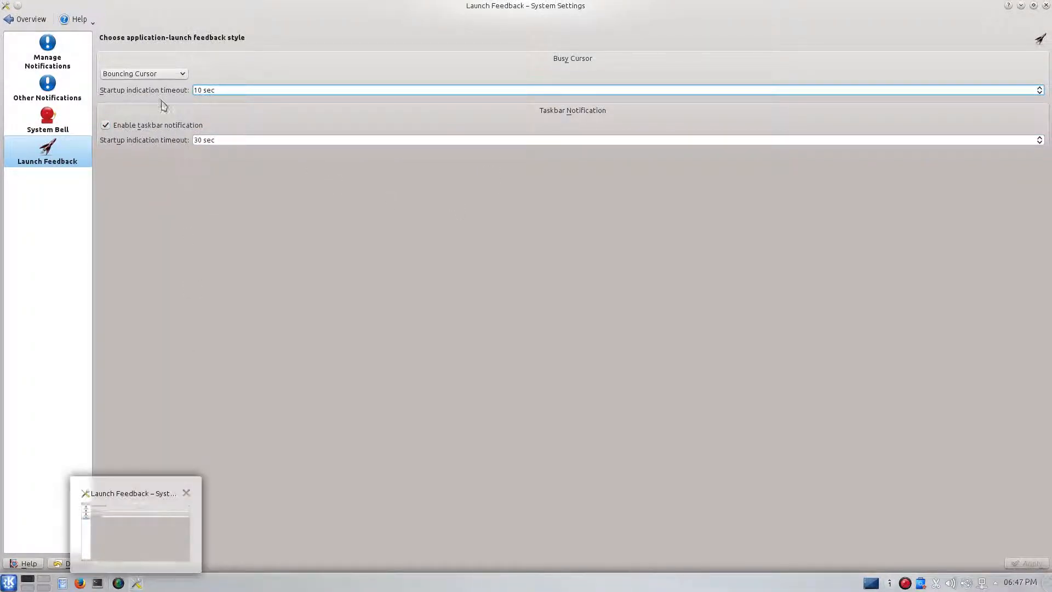
click(145, 73)
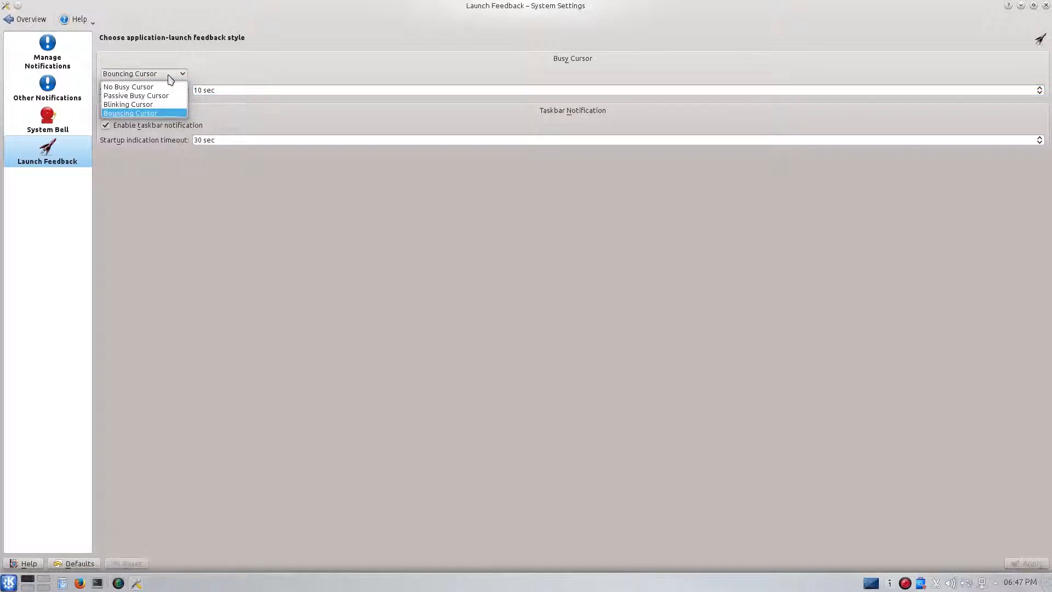
mouse_move(128, 87)
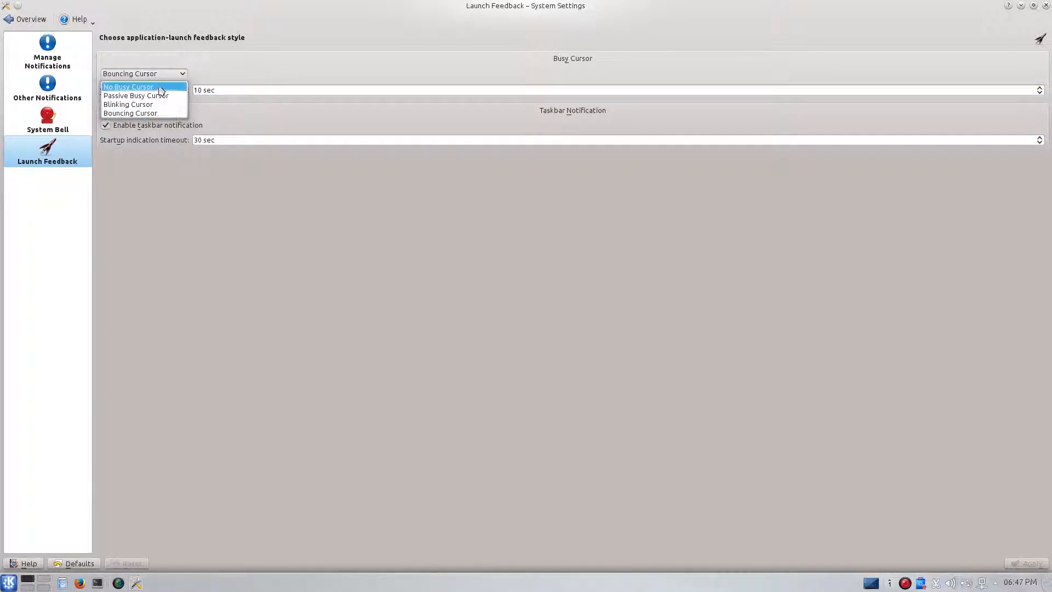
click(130, 86)
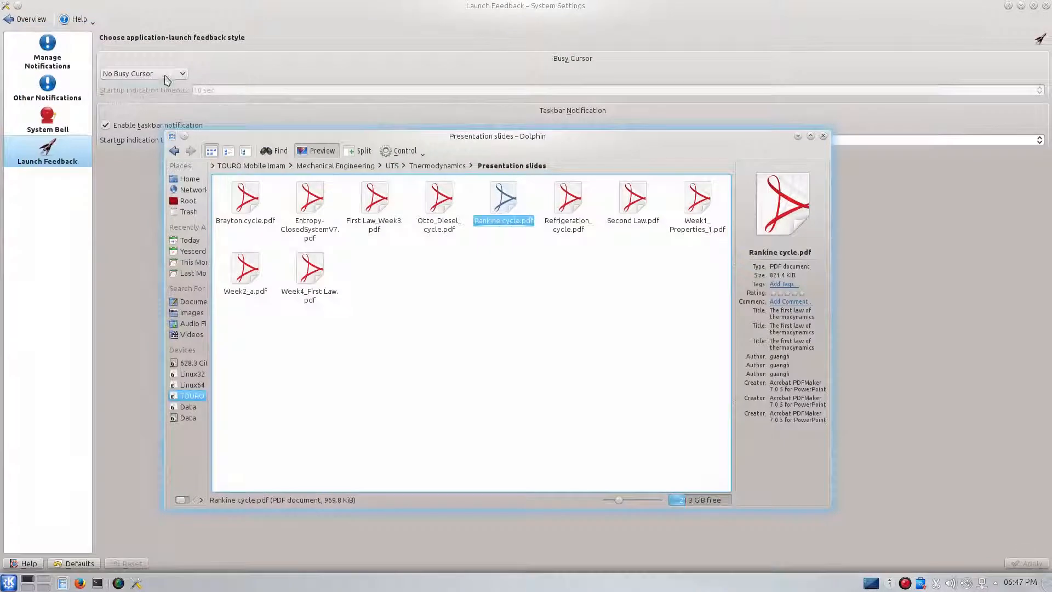
click(145, 74)
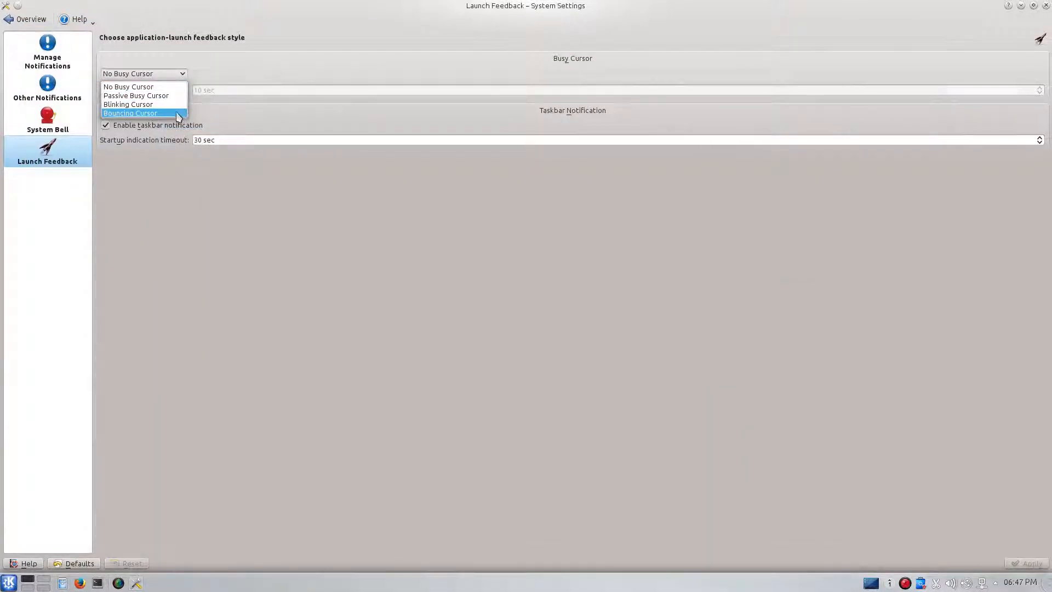
click(130, 113)
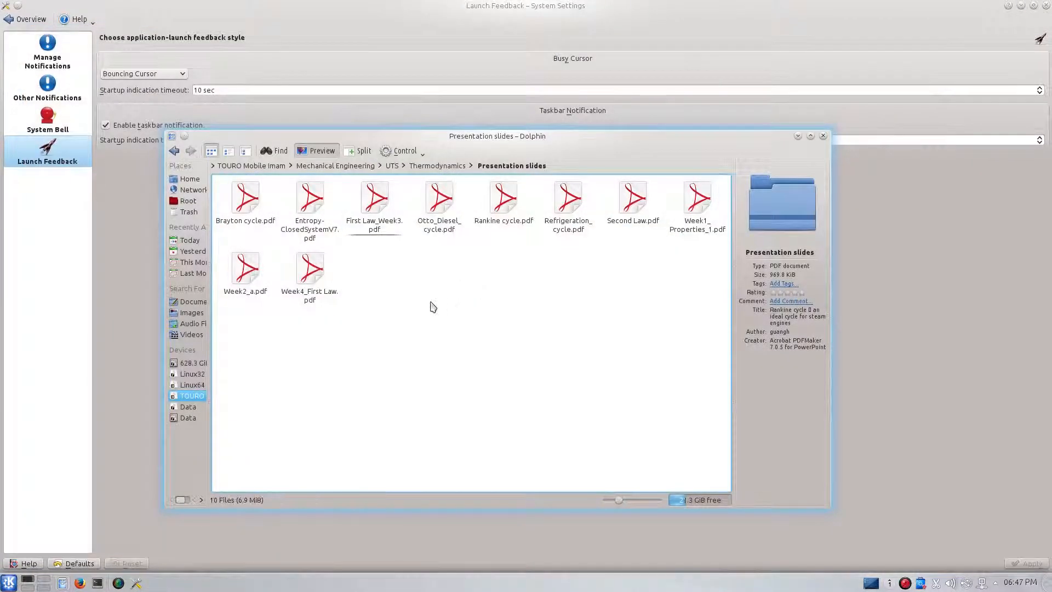
Browse to /usr/share/applications and copy the system vlc.desktop launcher.
click(437, 165)
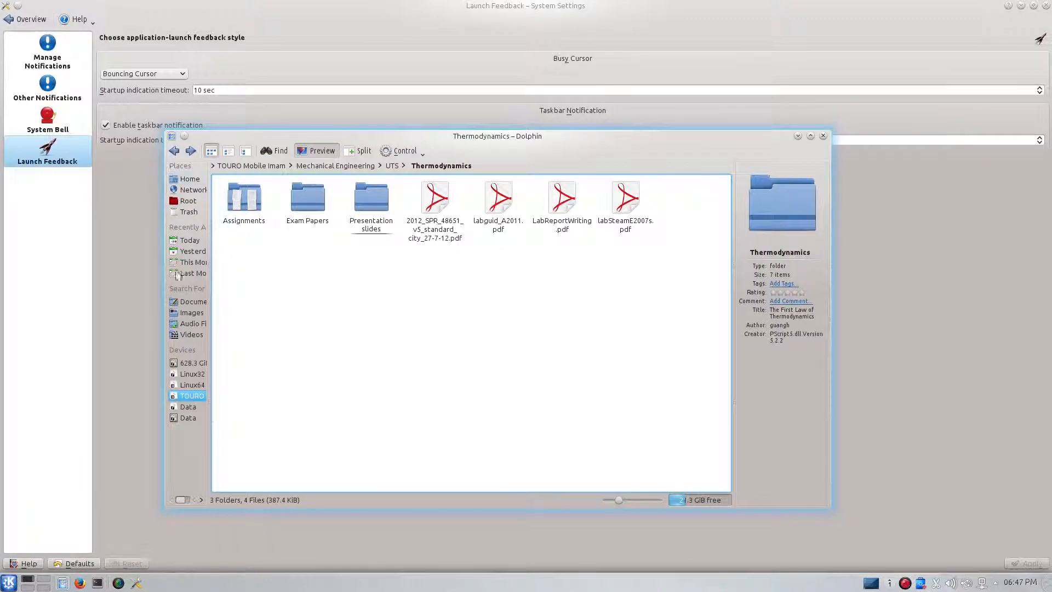
mouse_move(297, 275)
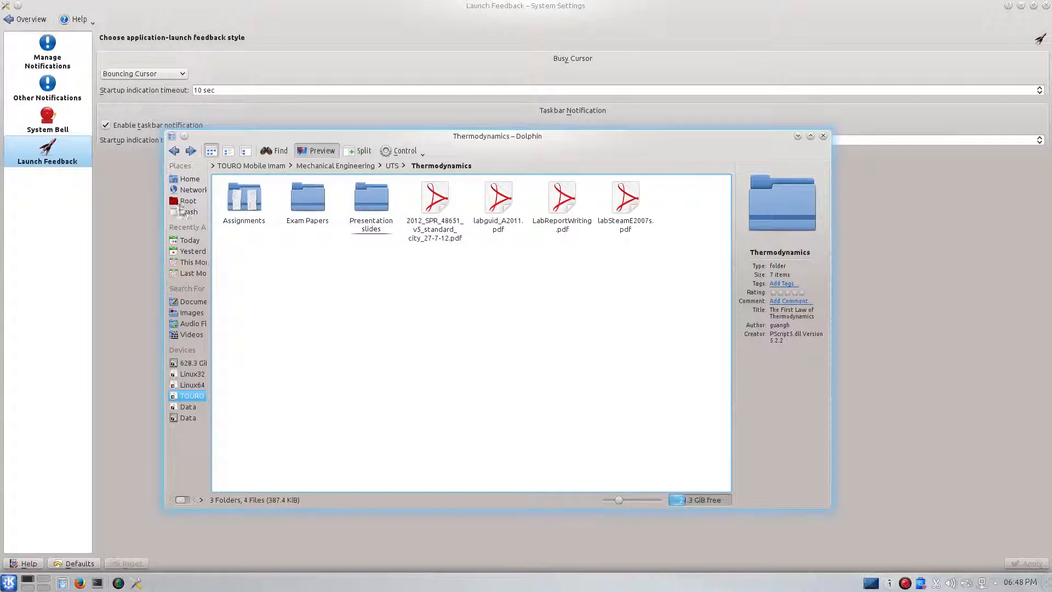
click(174, 150)
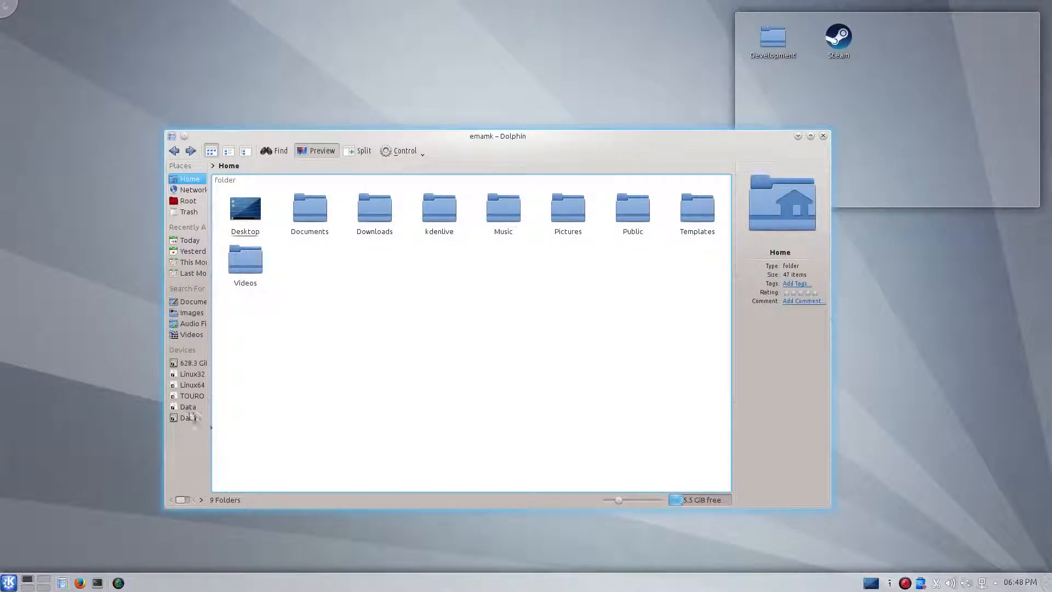
click(188, 201)
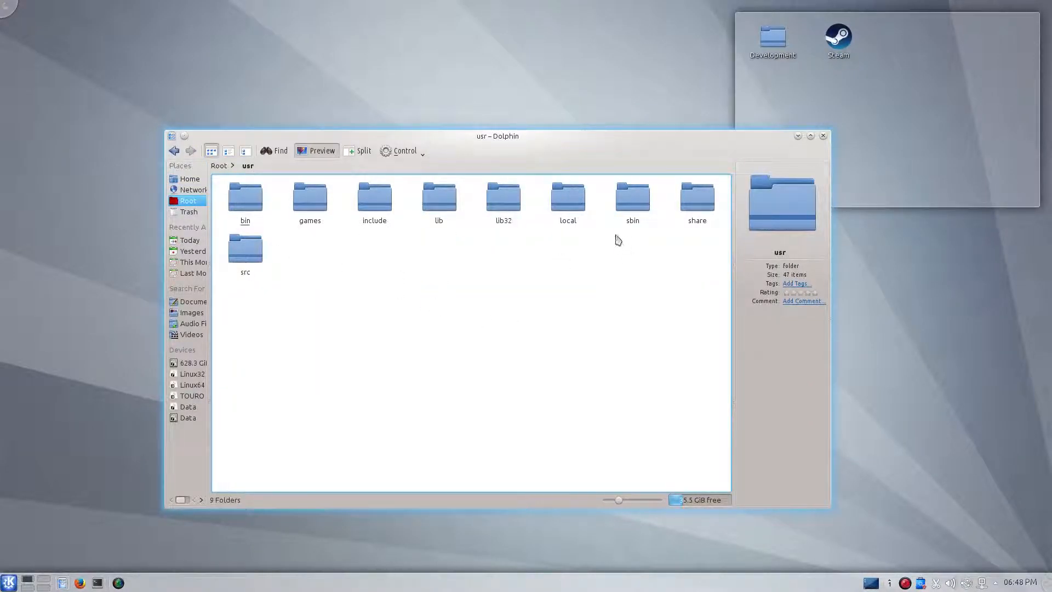
double_click(697, 199)
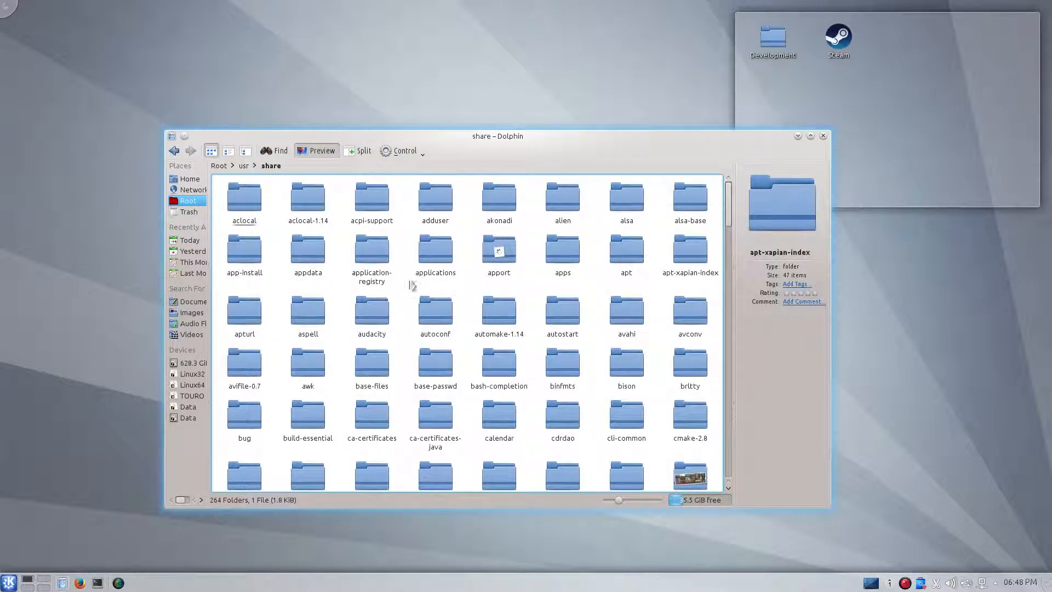
double_click(435, 249)
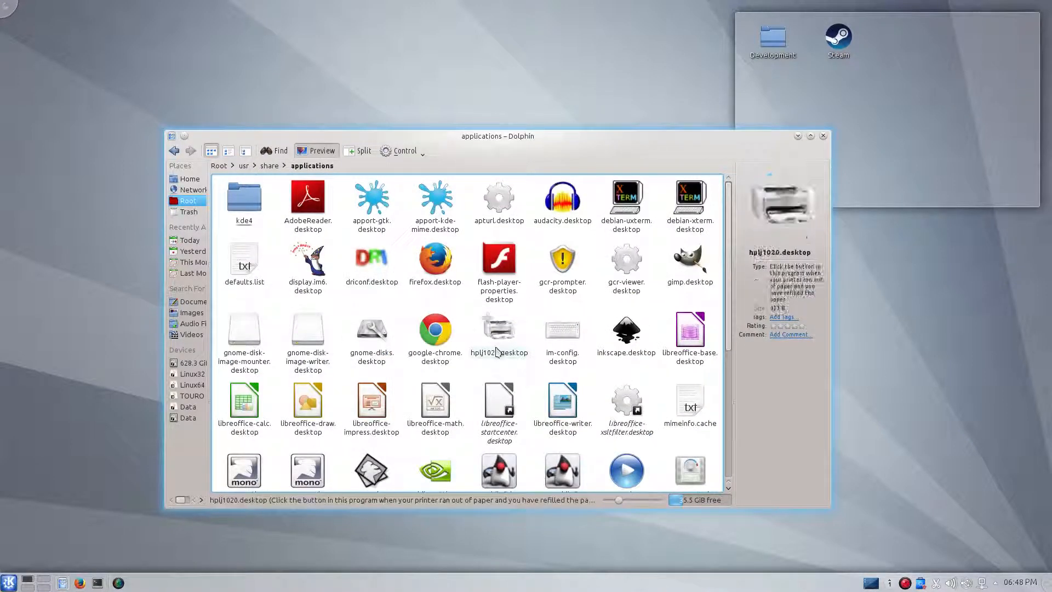
scroll(down, 3)
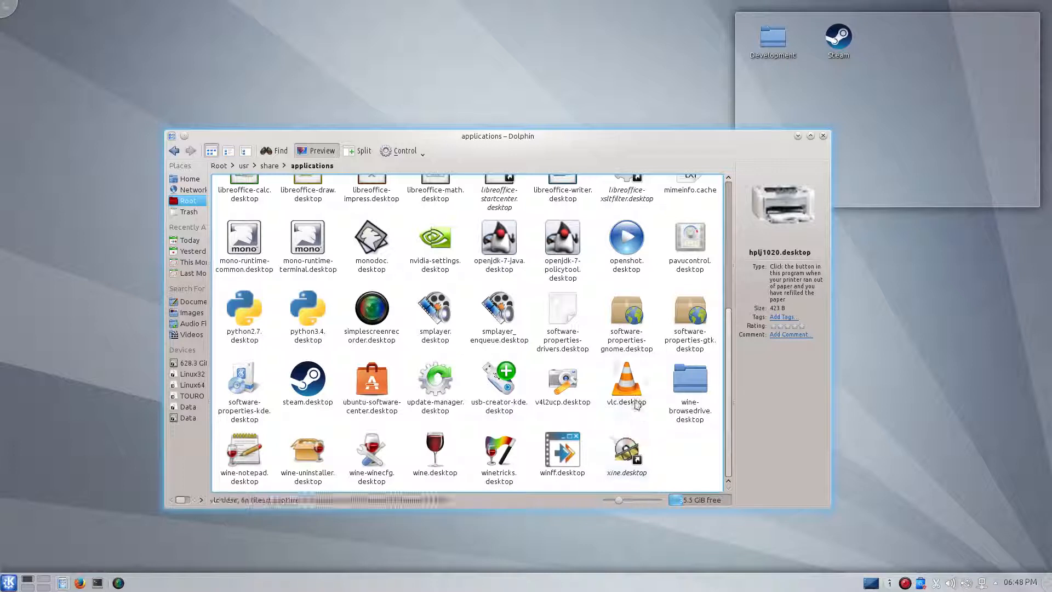
click(625, 381)
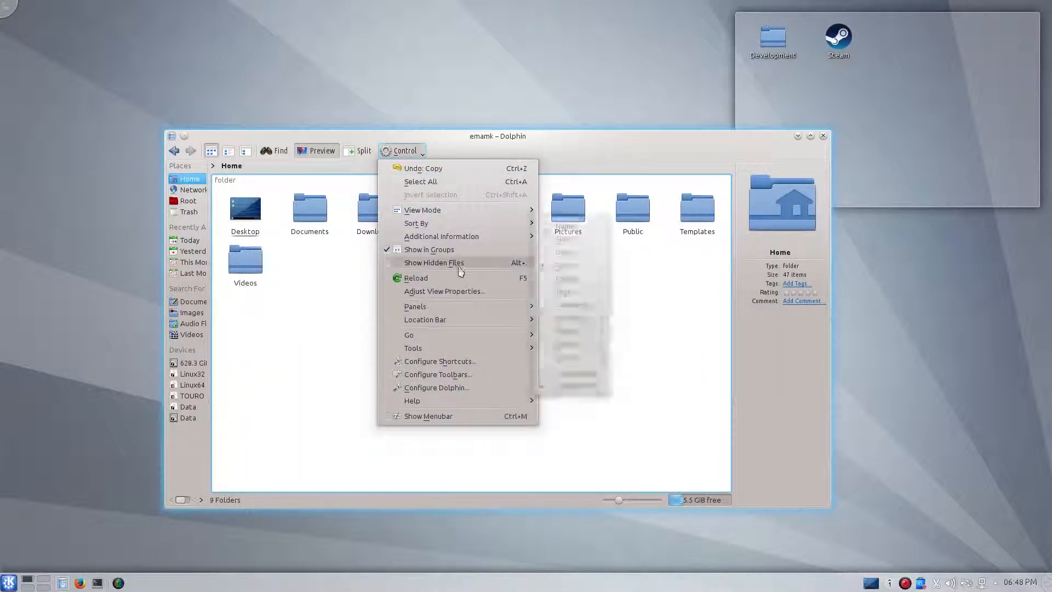
Show hidden files in Home and enter the .local folder toward share/applications.
click(434, 262)
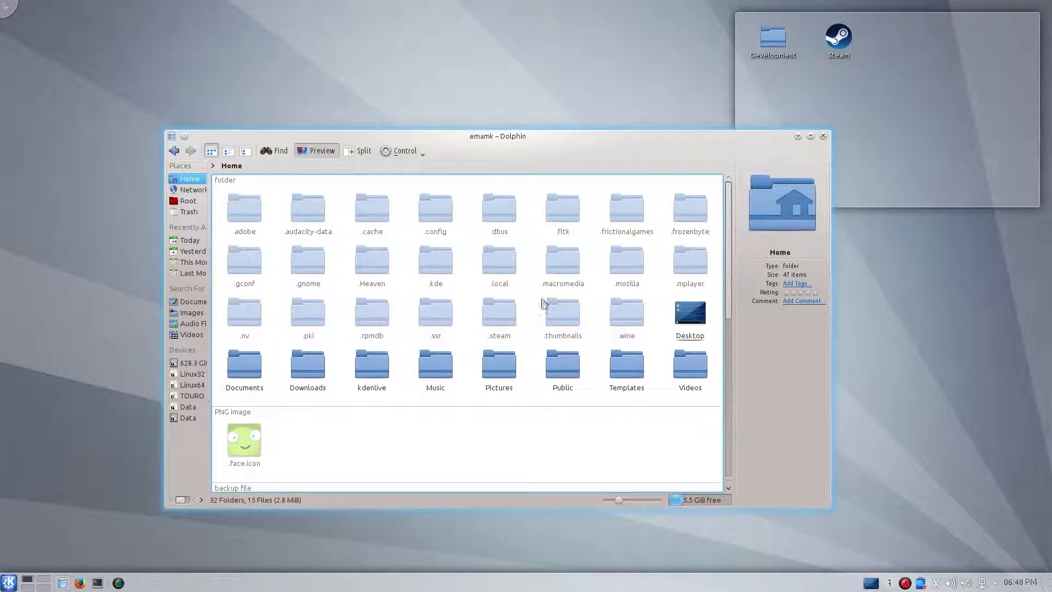
double_click(499, 258)
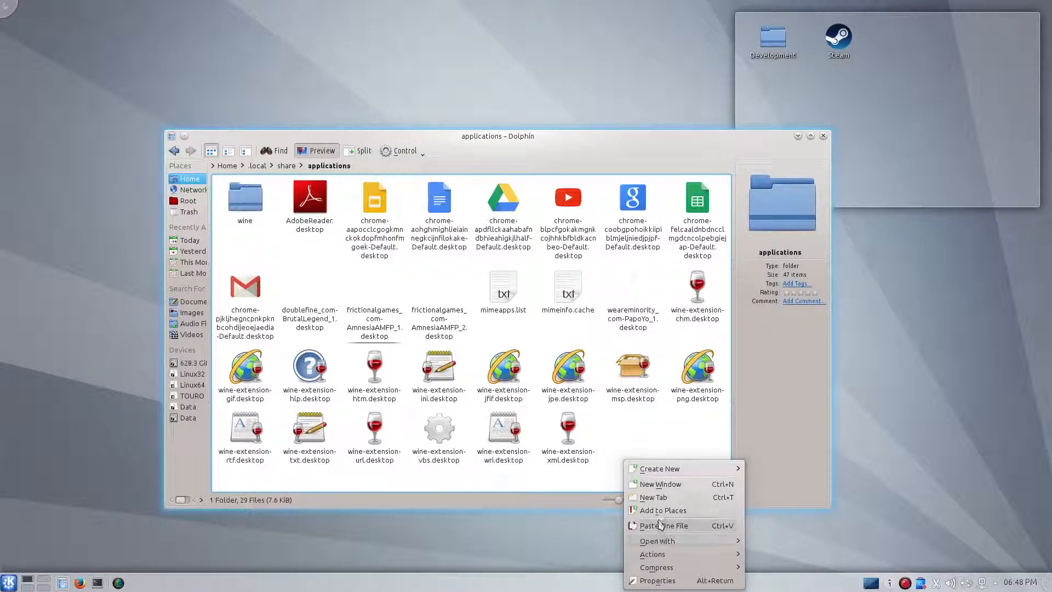
Open the pasted vlc.desktop in Kate and copy X-KDE-StartupNotify=true from AdobeReader.desktop.
right_click(633, 288)
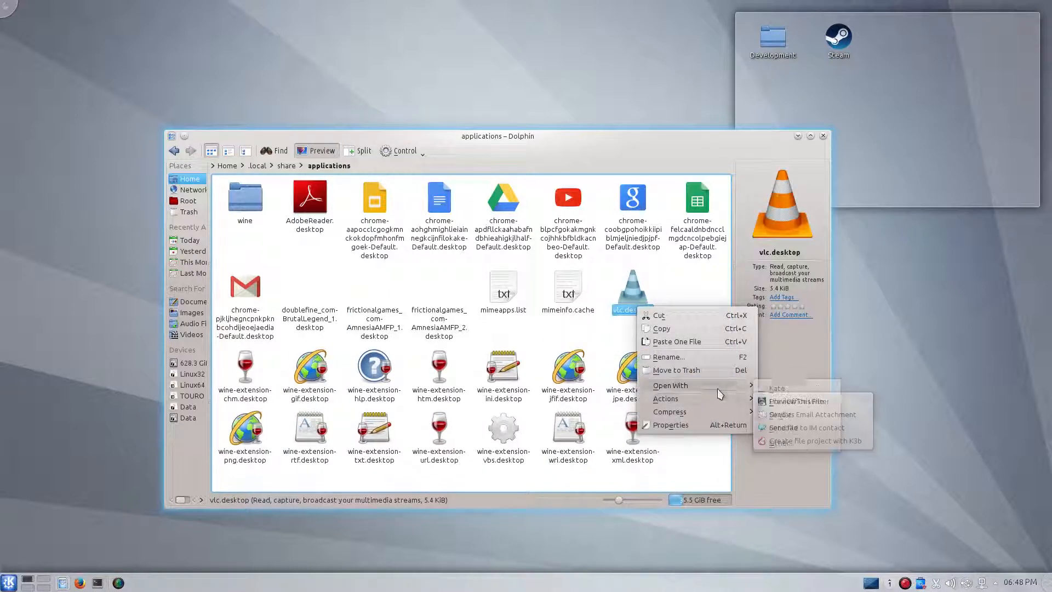
click(777, 388)
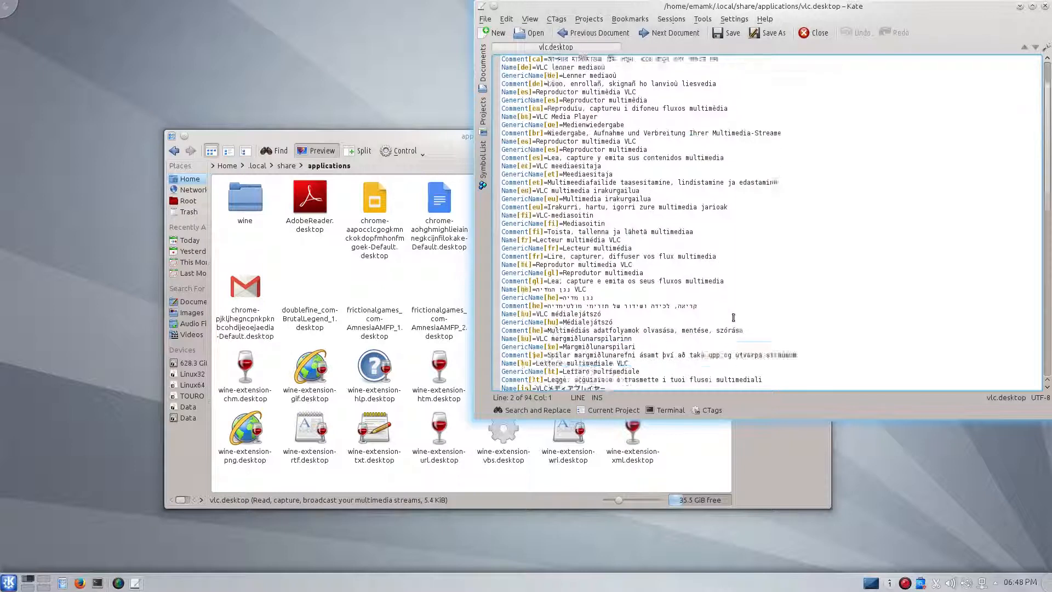
scroll(down, 3)
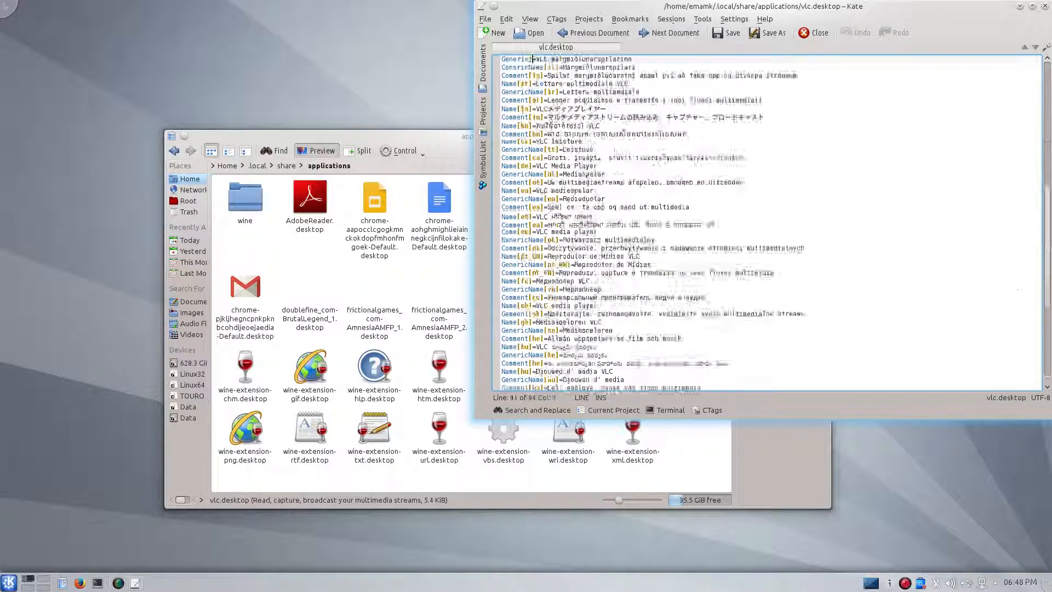
scroll(down, 3)
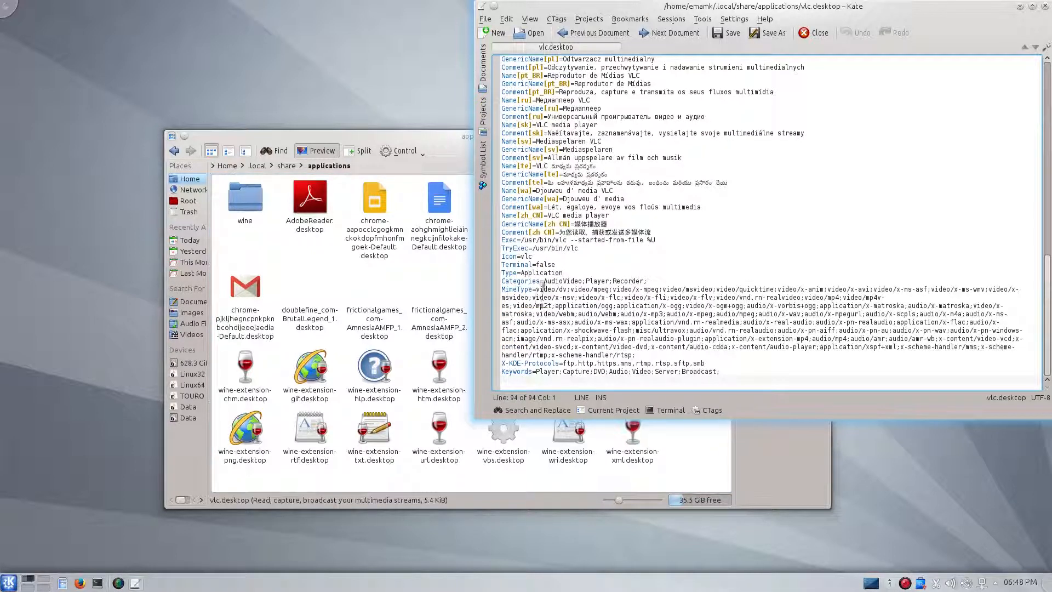
right_click(309, 197)
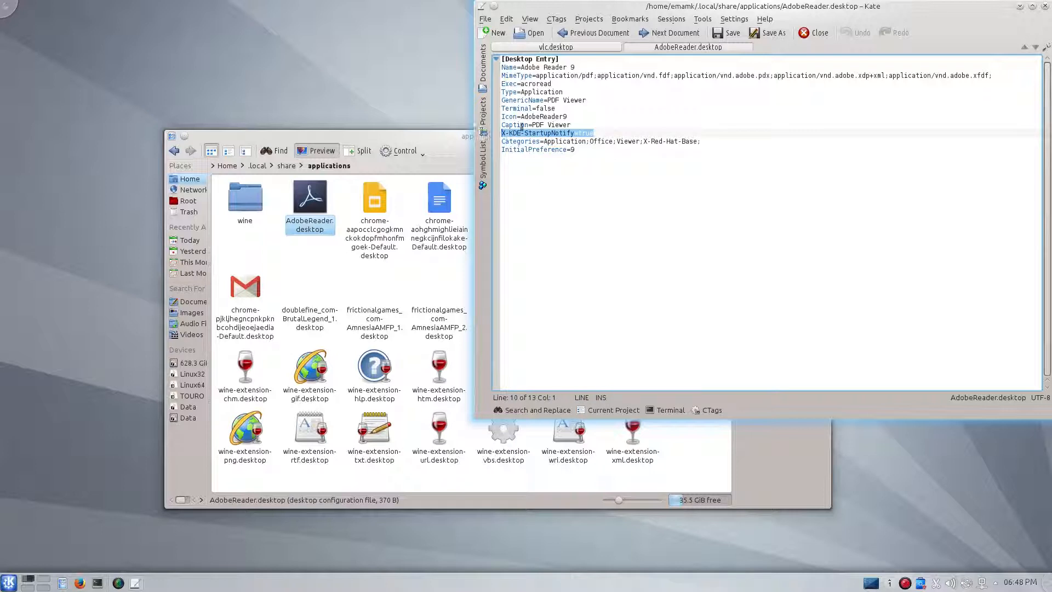
Add X-KDE-StartupNotify=true at the end of vlc.desktop and save it.
click(555, 46)
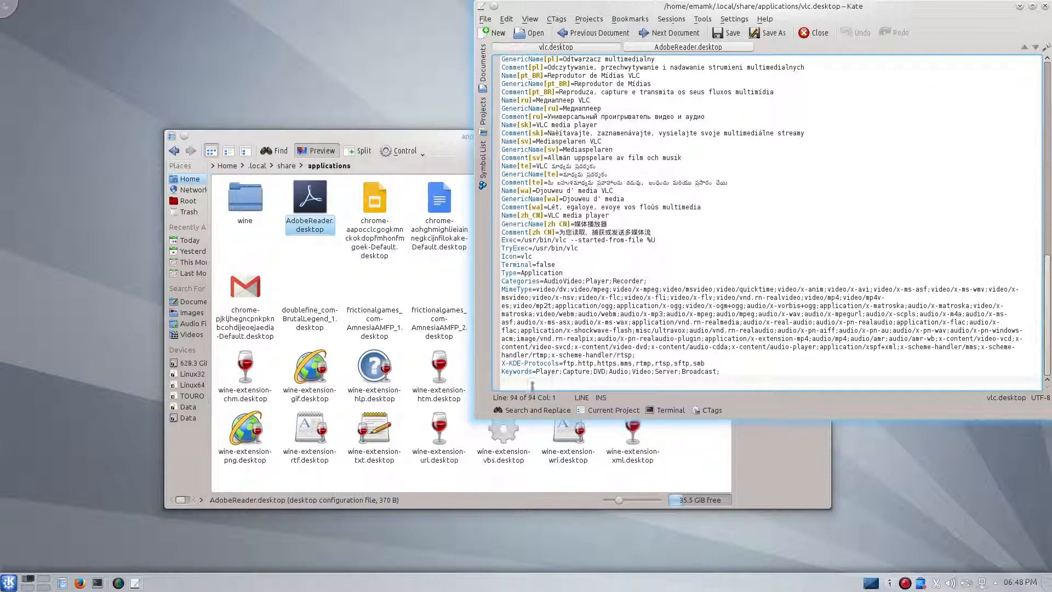
text(X-KDE-StartupNotify=true)
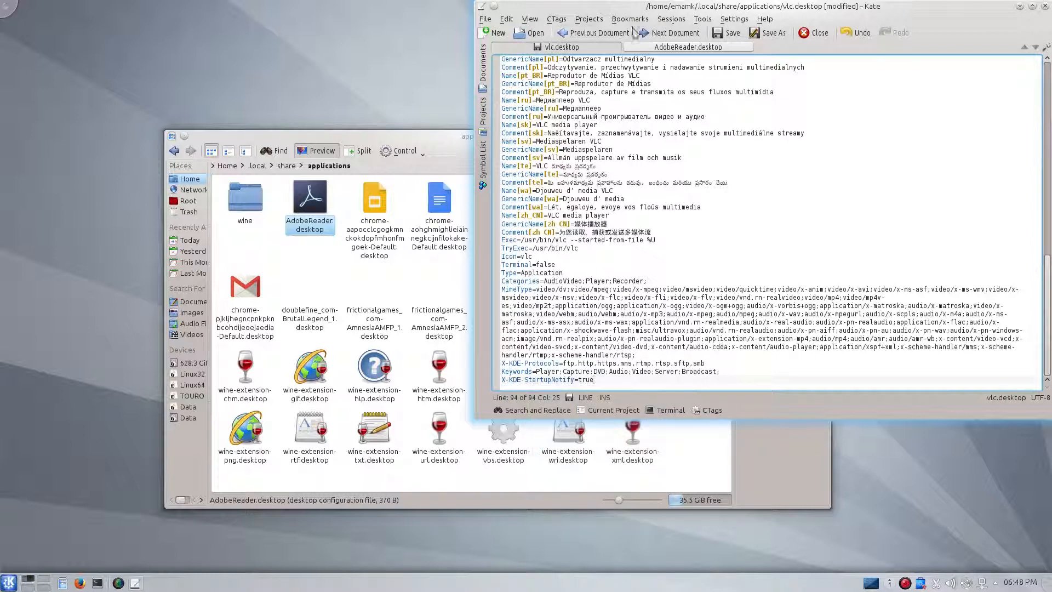
click(688, 48)
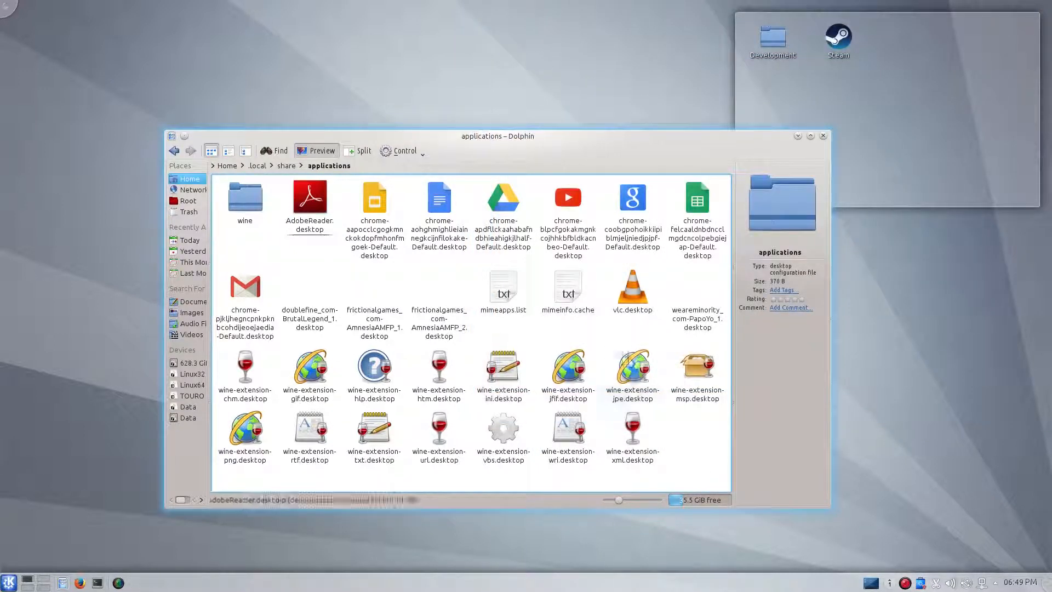
Launch VLC from the per-user vlc.desktop to verify the busy cursor appears.
click(632, 367)
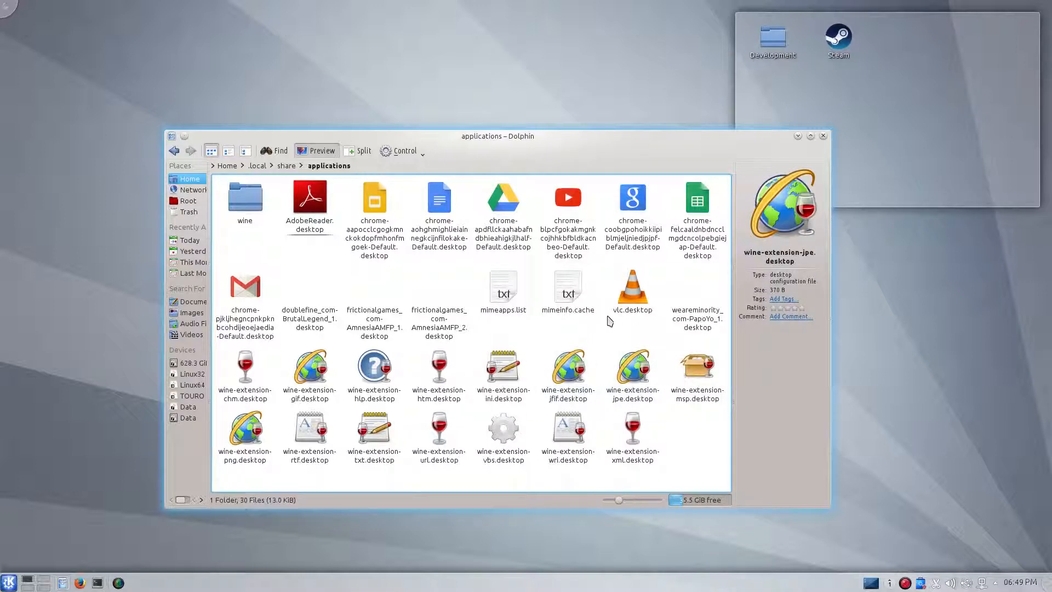
click(632, 287)
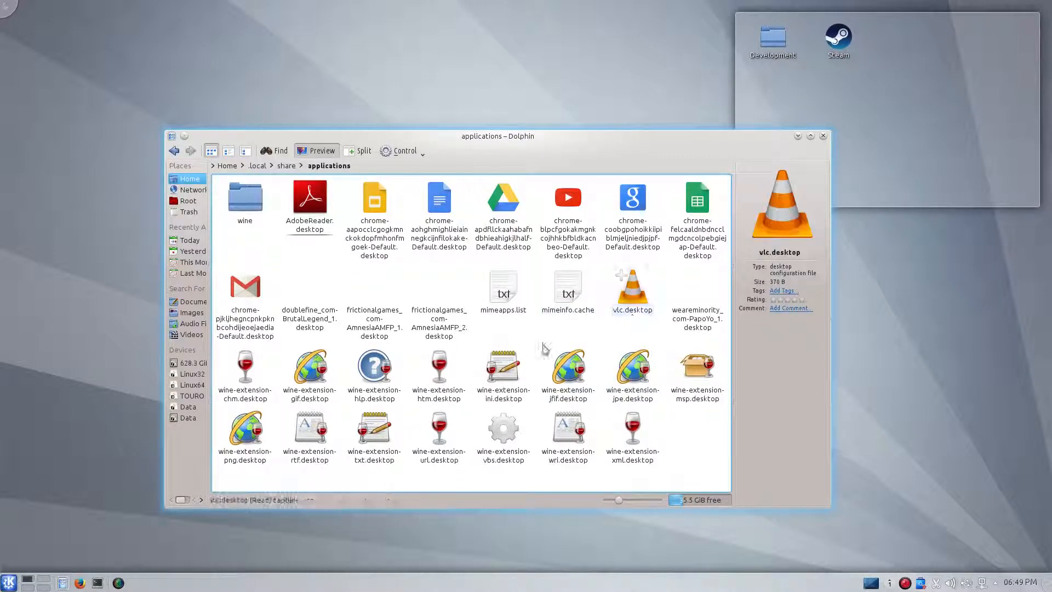